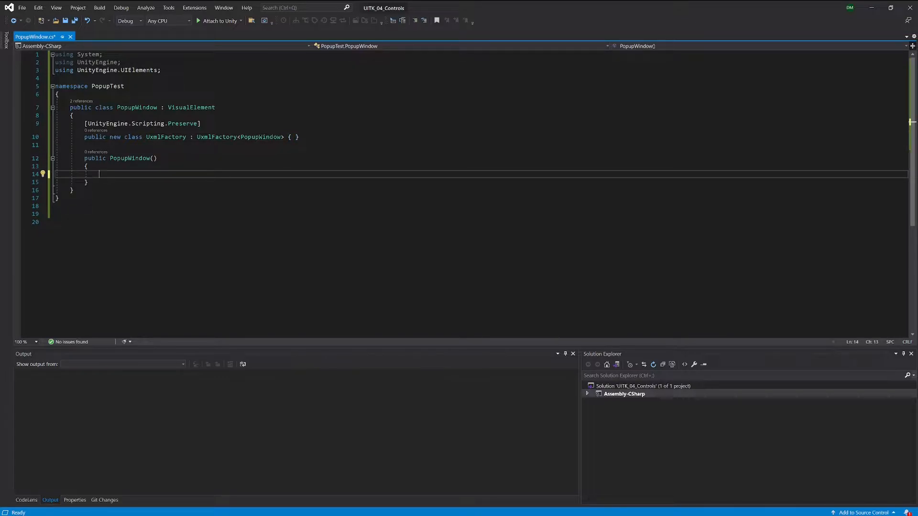
Step: Add 'VisualElement window = new VisualElement(); hierarchy.Add(window);' to the PopupWindow constructor and save
text(VisualElement w)
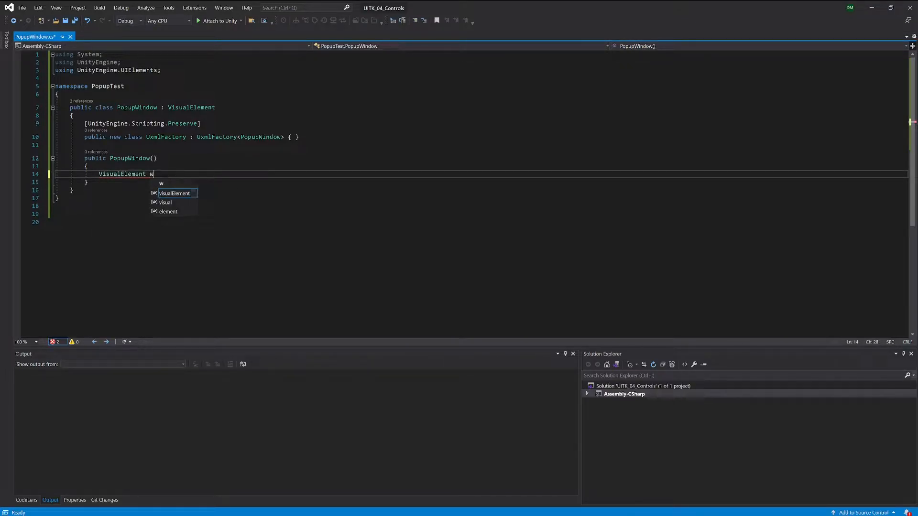
text(indow)
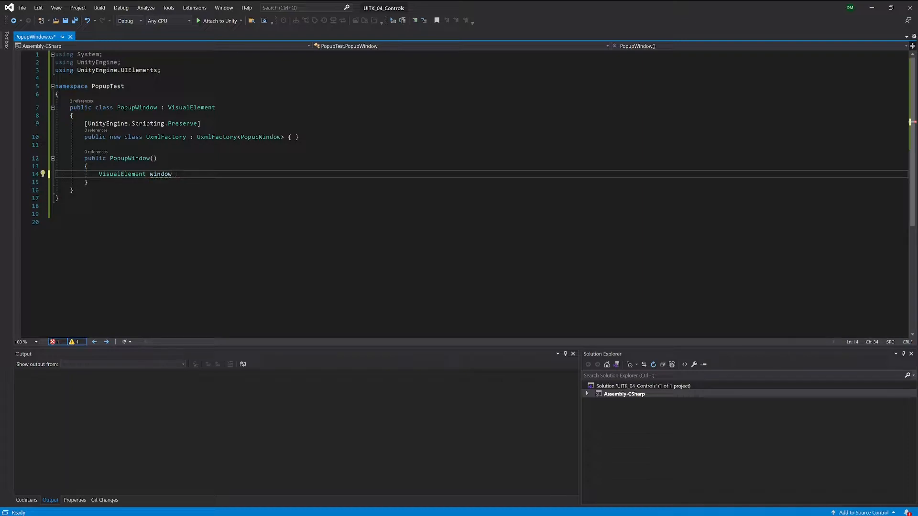
text(=)
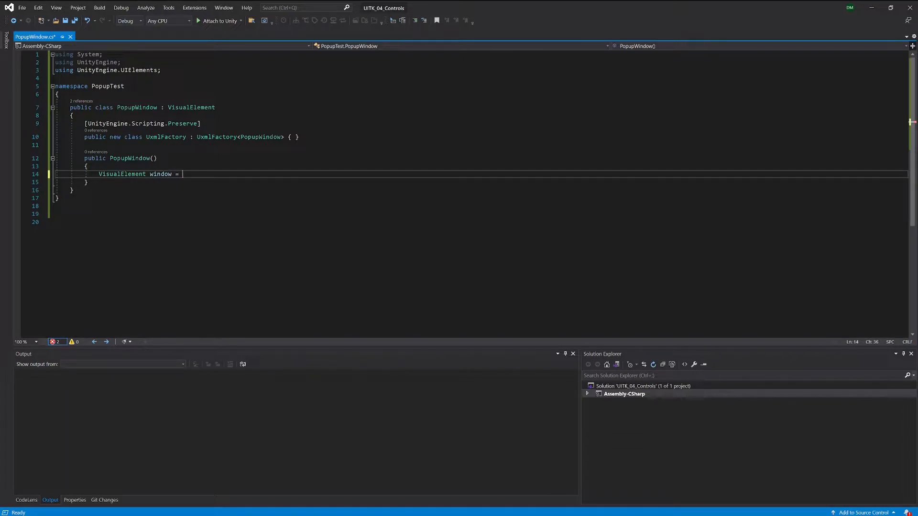
text(new VisualElement();)
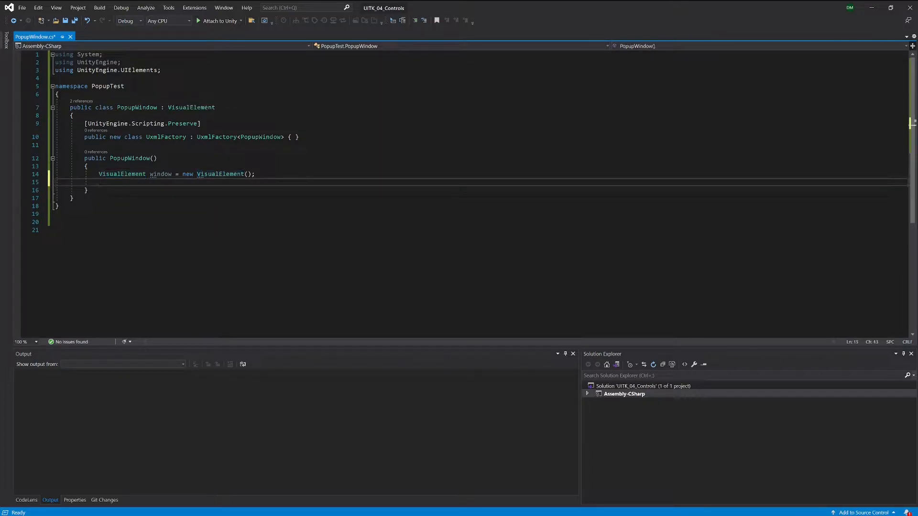
text(hierarchy)
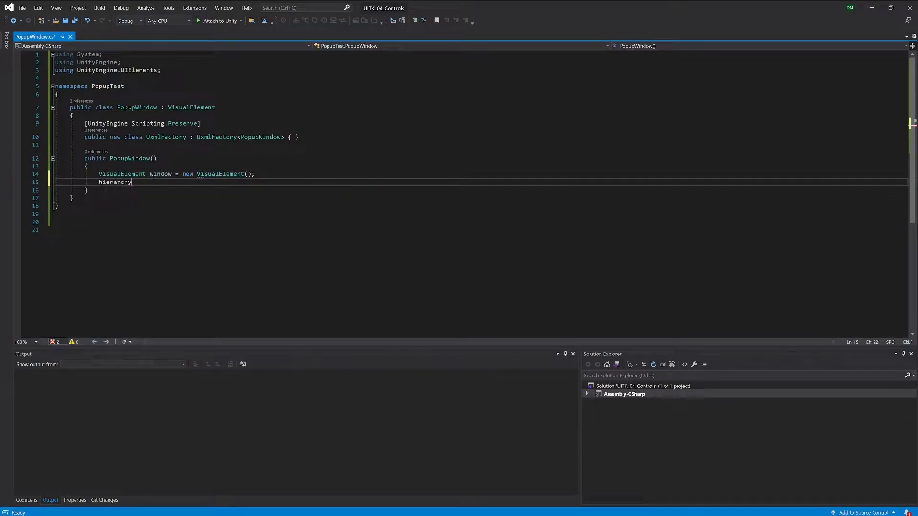
text(.Add)
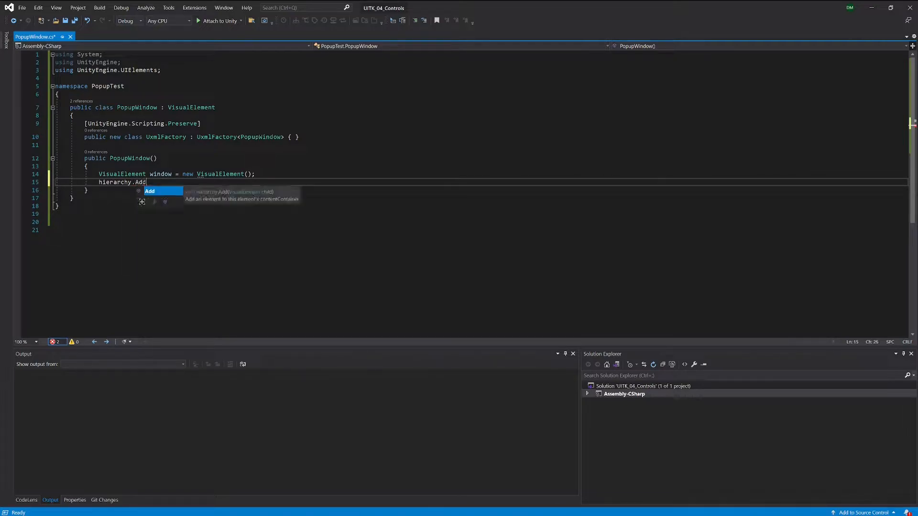
text((window)
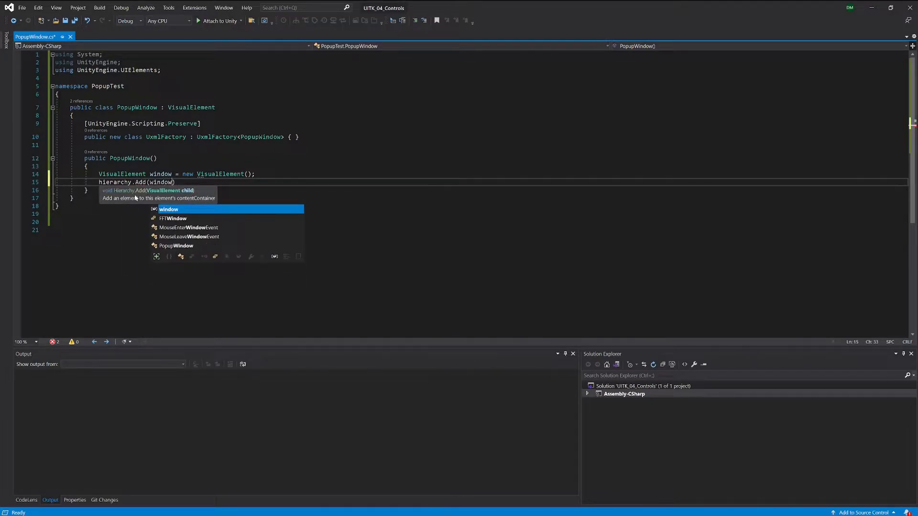
text(;)
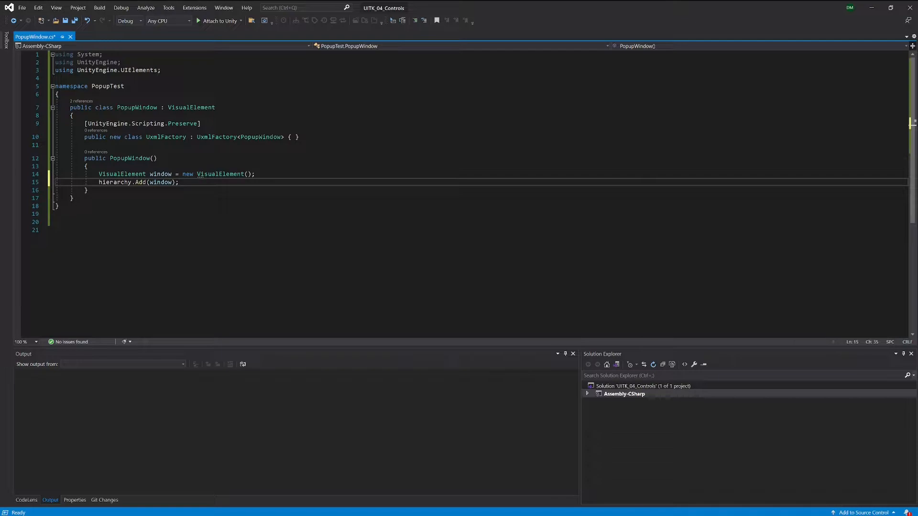
key(ctrl+s)
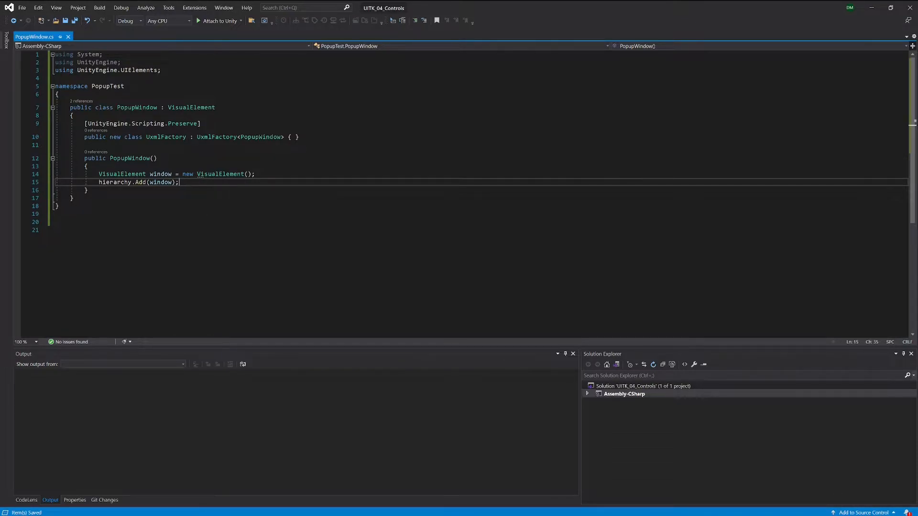
click(257, 514)
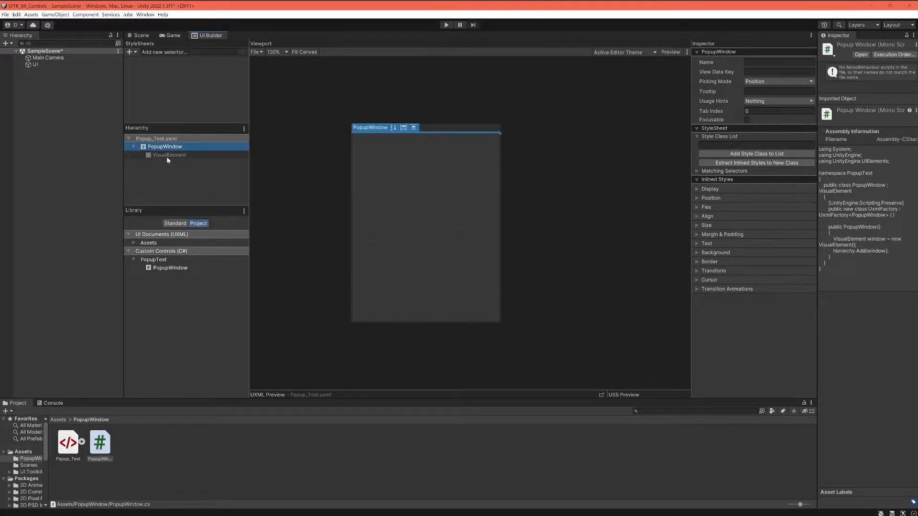
Step: Select the child VisualElement nested under PopupWindow in the UI Builder Hierarchy
click(170, 155)
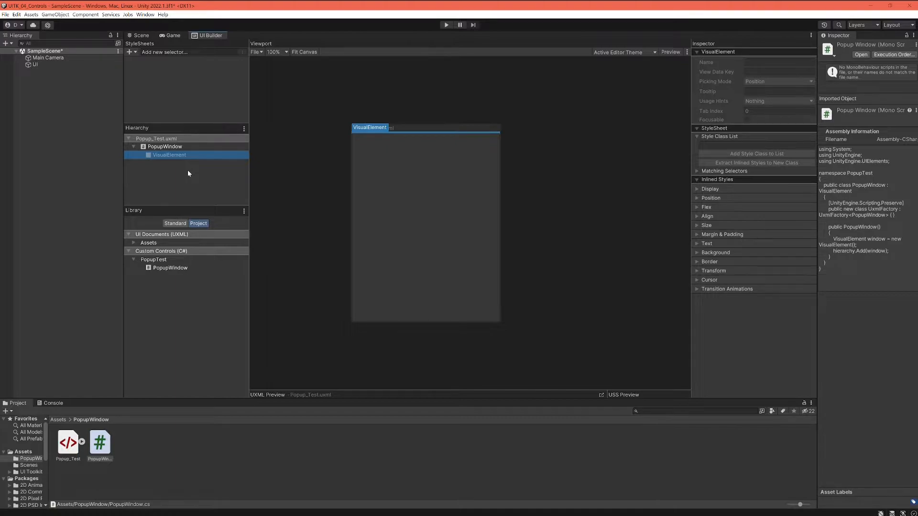
mouse_move(190, 173)
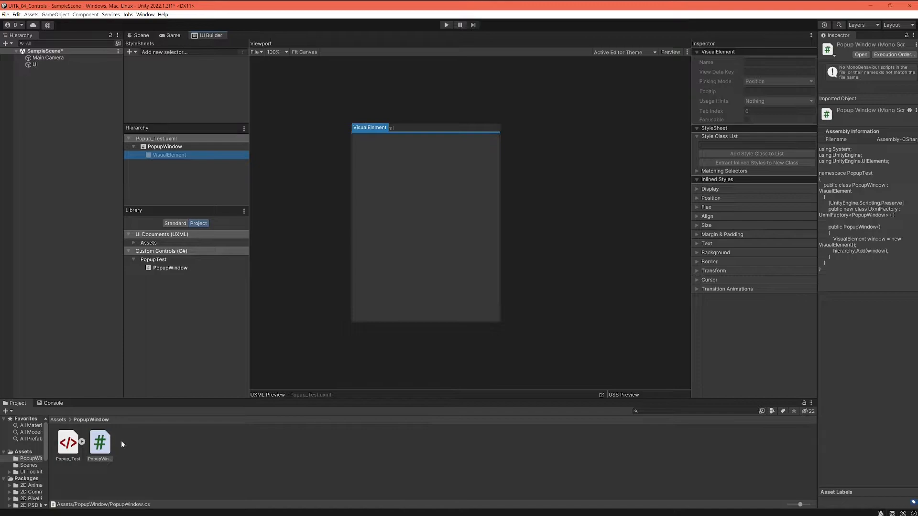
Step: Make a 'Resources' folder in PopupWindow and create a UI Toolkit Style Sheet inside it
right_click(170, 268)
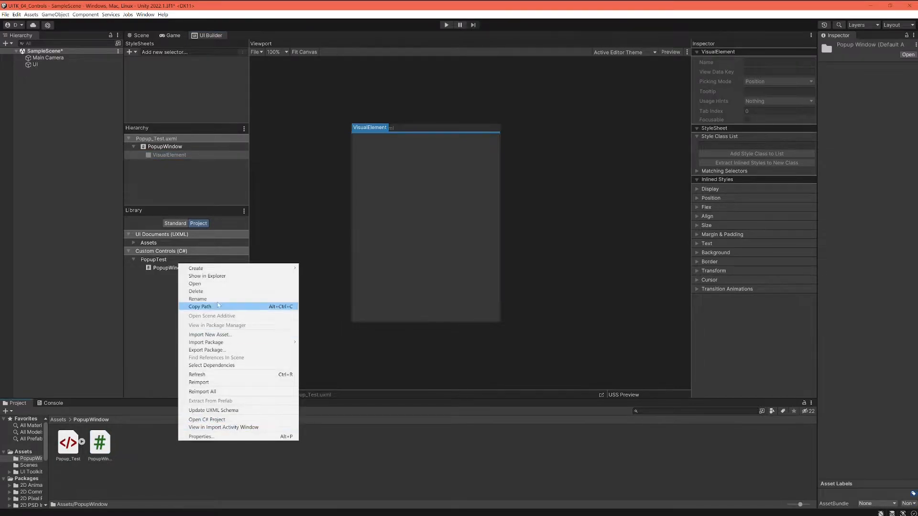
mouse_move(195, 268)
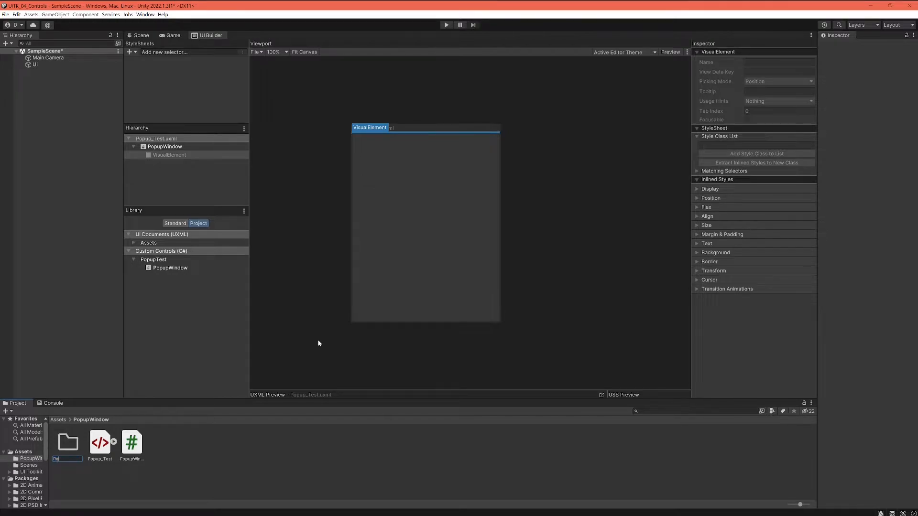
text(Resources)
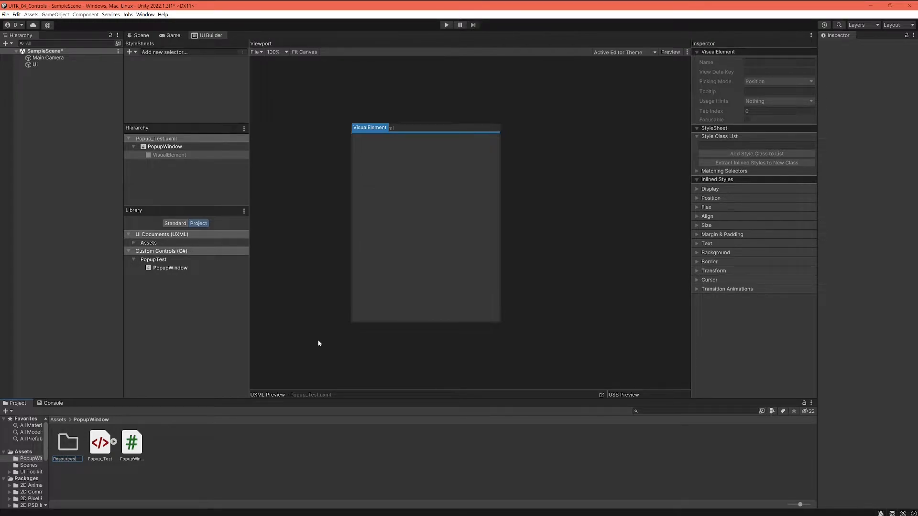
click(67, 441)
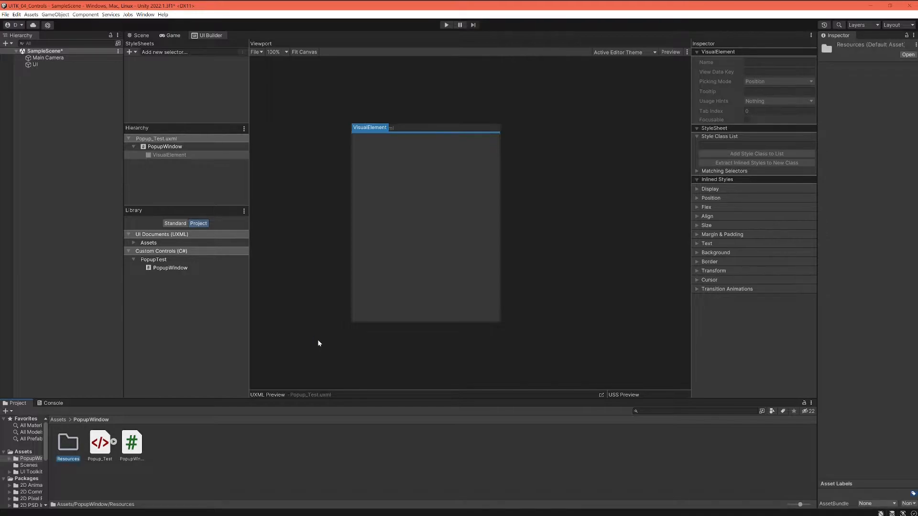
double_click(68, 443)
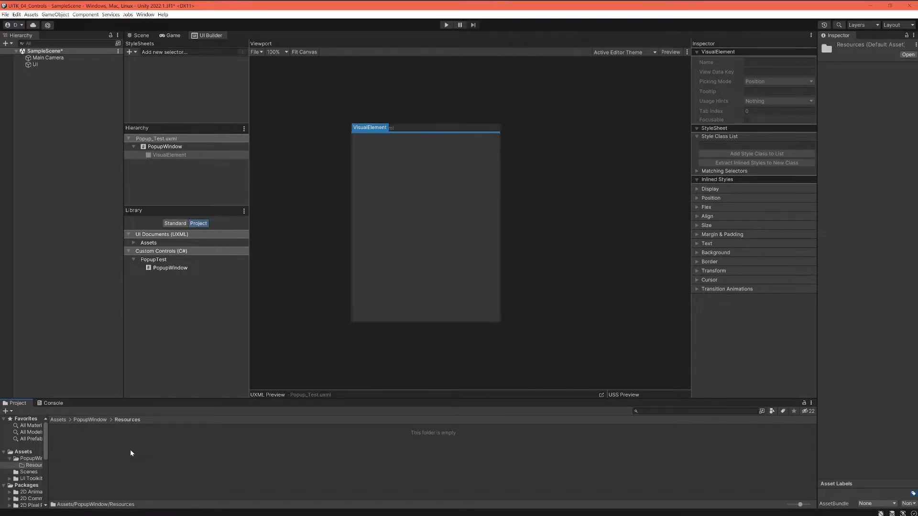
right_click(169, 267)
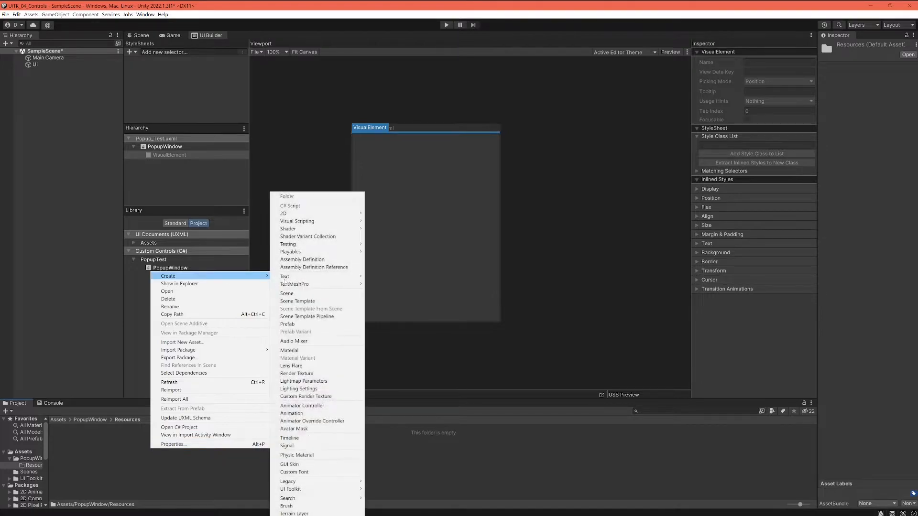
mouse_move(290, 488)
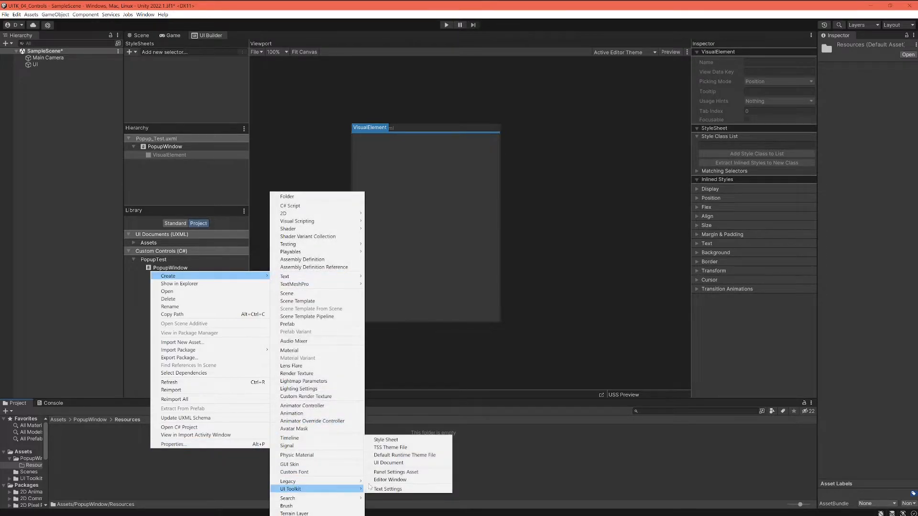
click(385, 439)
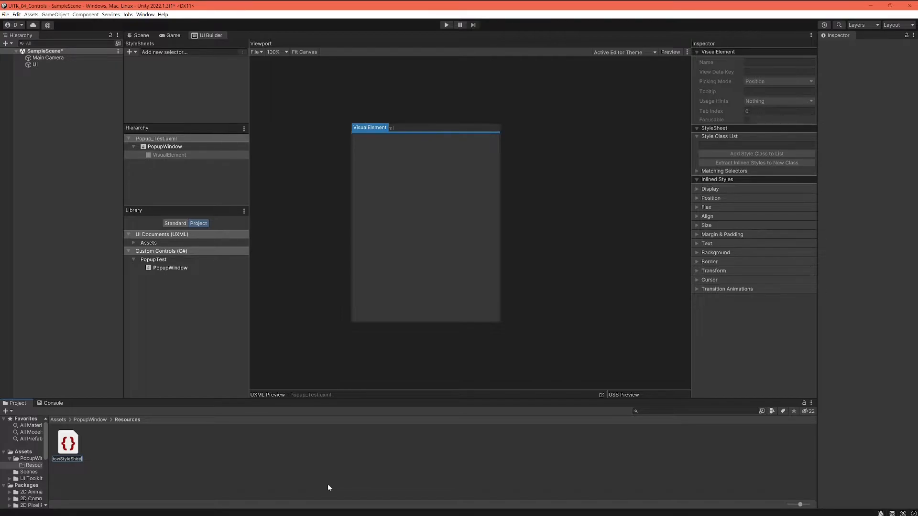
Step: Name the sheet PopupWindowStyleSheet and attach it to Popup_Test via Add Existing USS
click(68, 443)
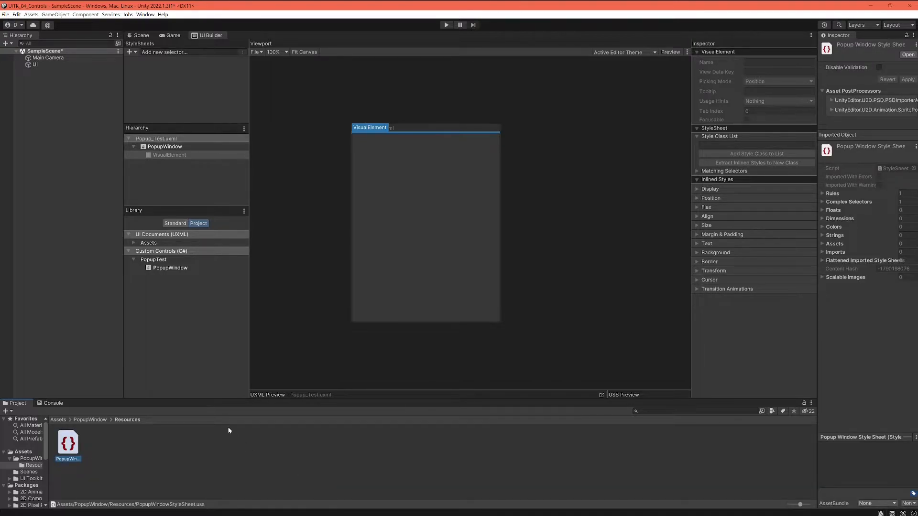
click(130, 52)
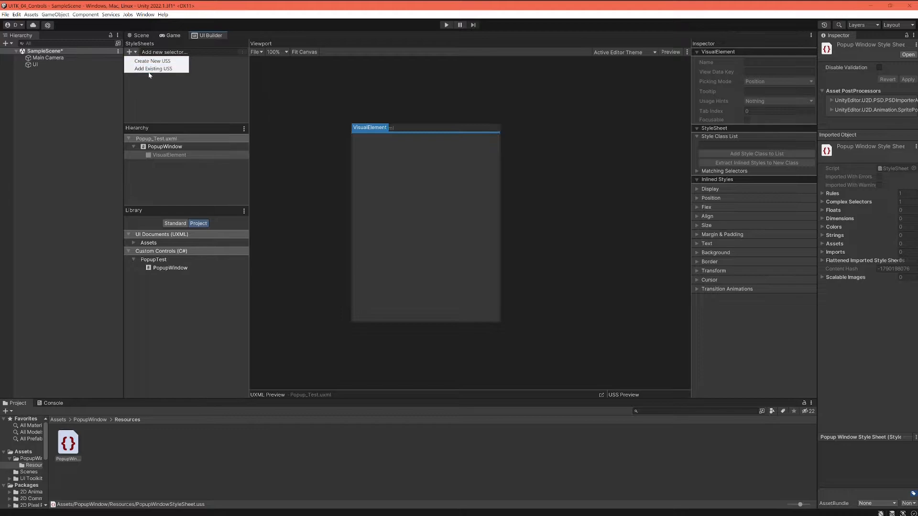
mouse_move(154, 68)
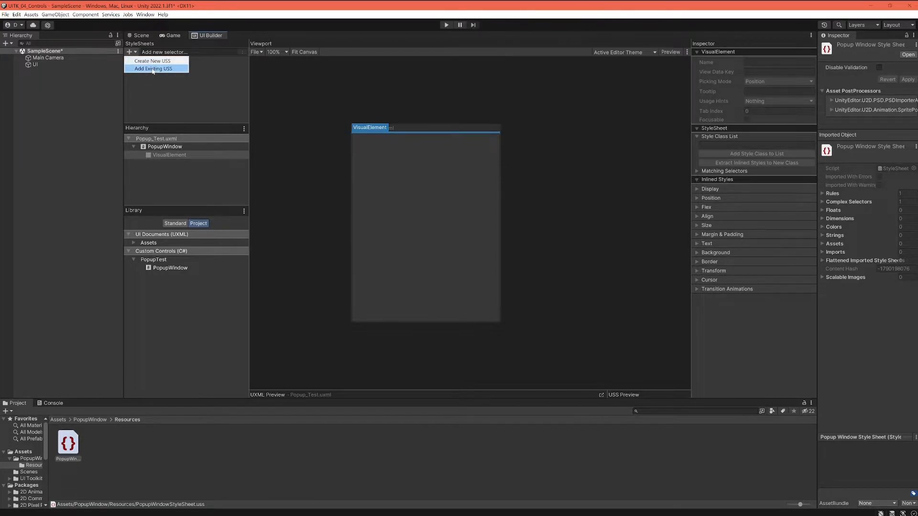
click(153, 68)
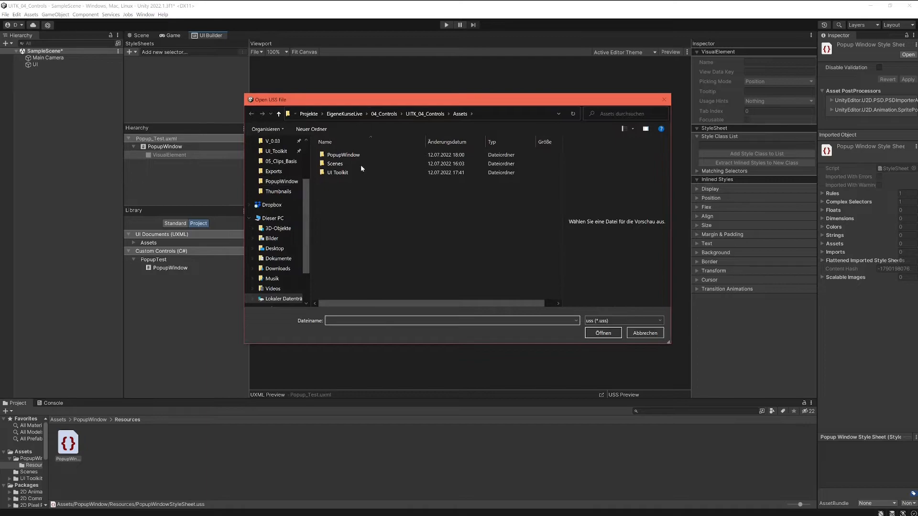
mouse_move(344, 172)
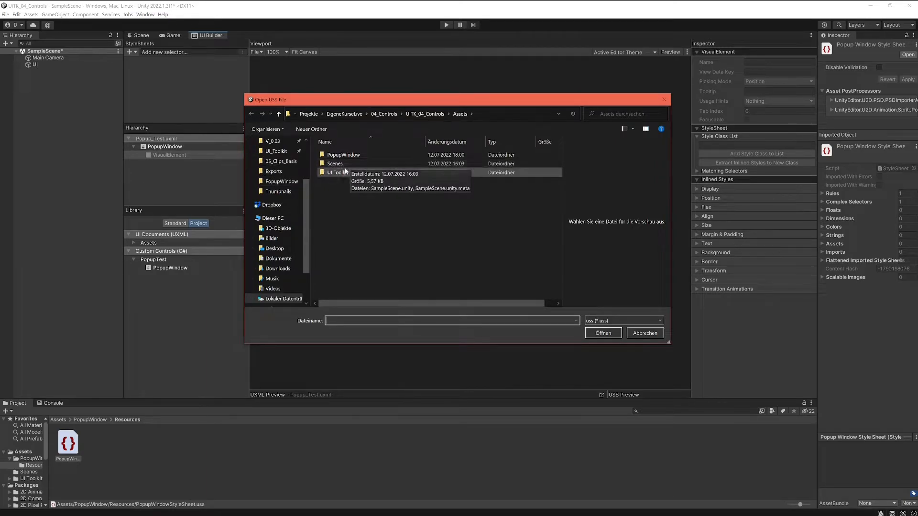
click(343, 155)
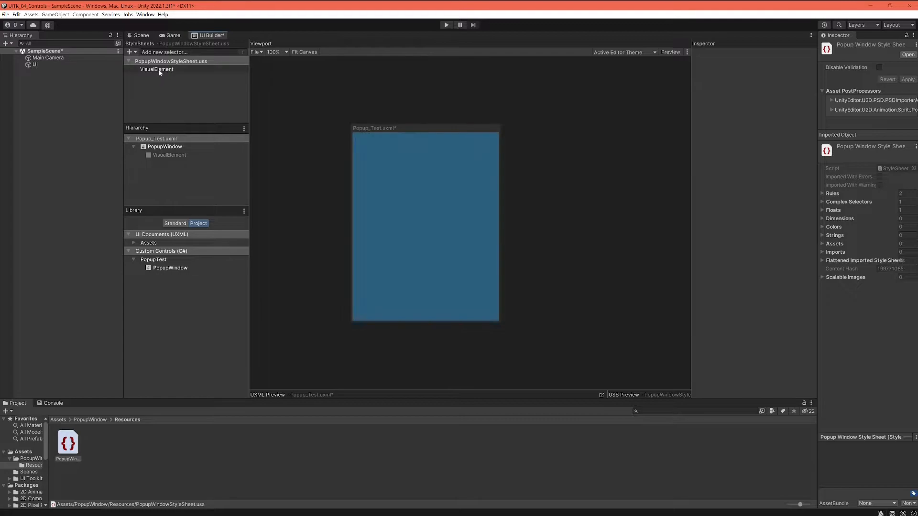
Step: Add a '.popup_window' selector to PopupWindowStyleSheet and select it for styling
click(156, 69)
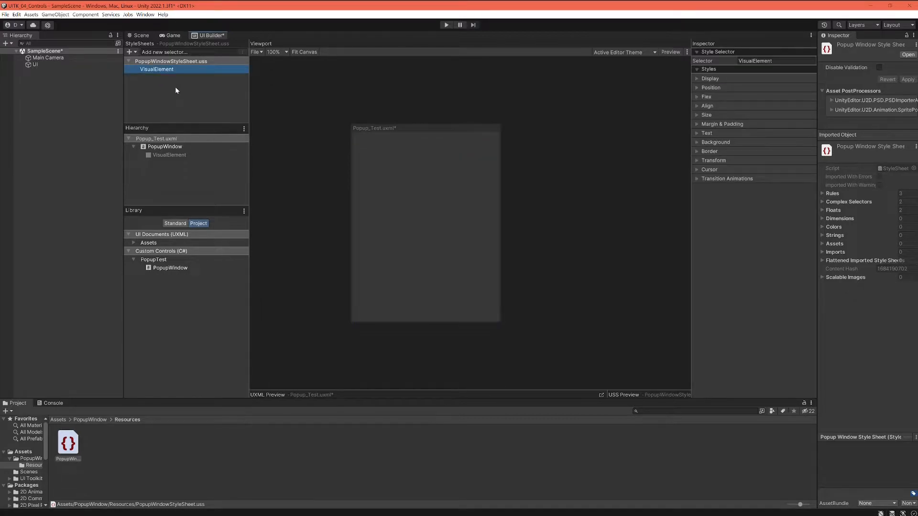
click(187, 52)
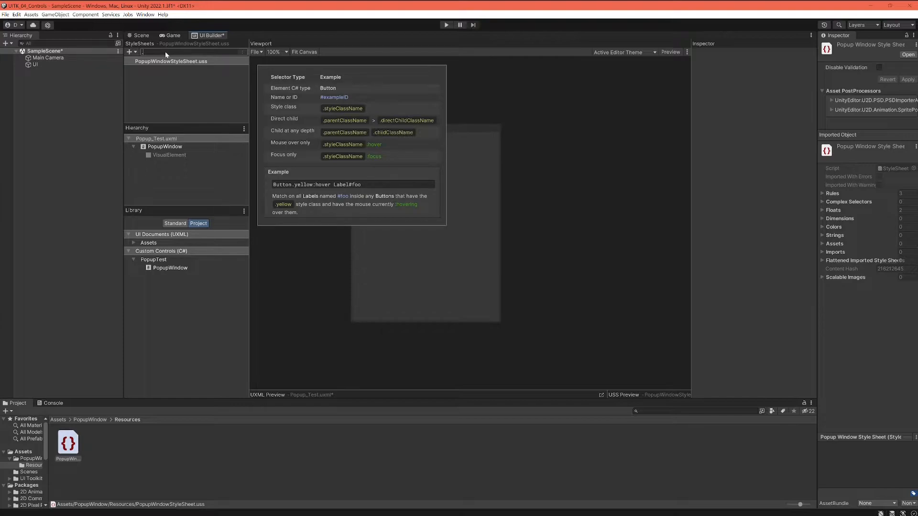
text(.popup_)
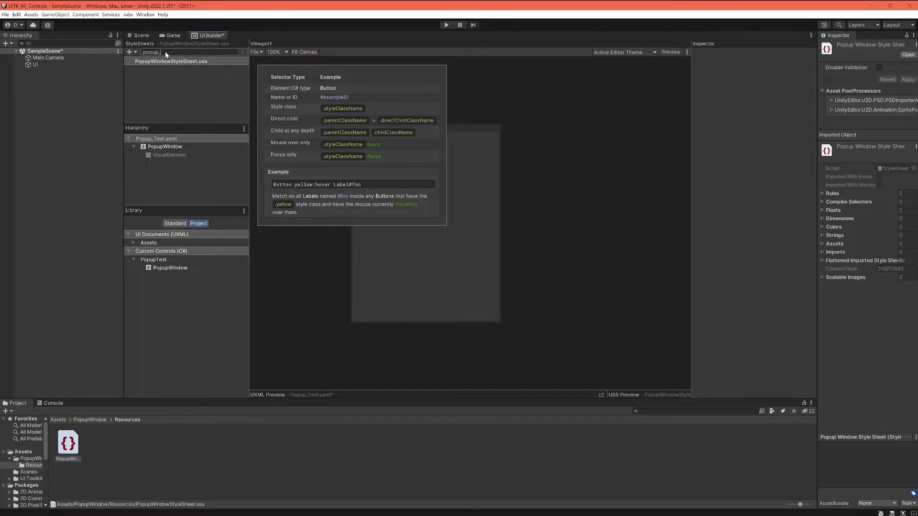
text(wi)
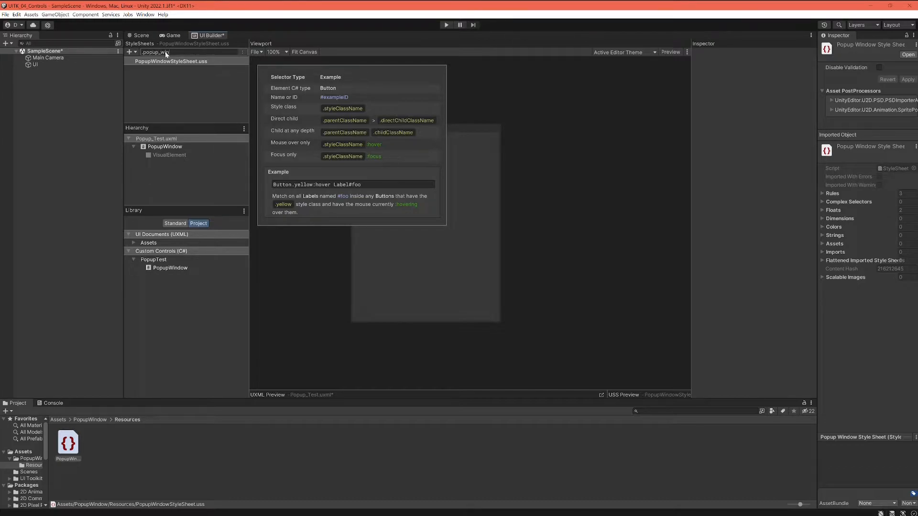
text(.popup_window)
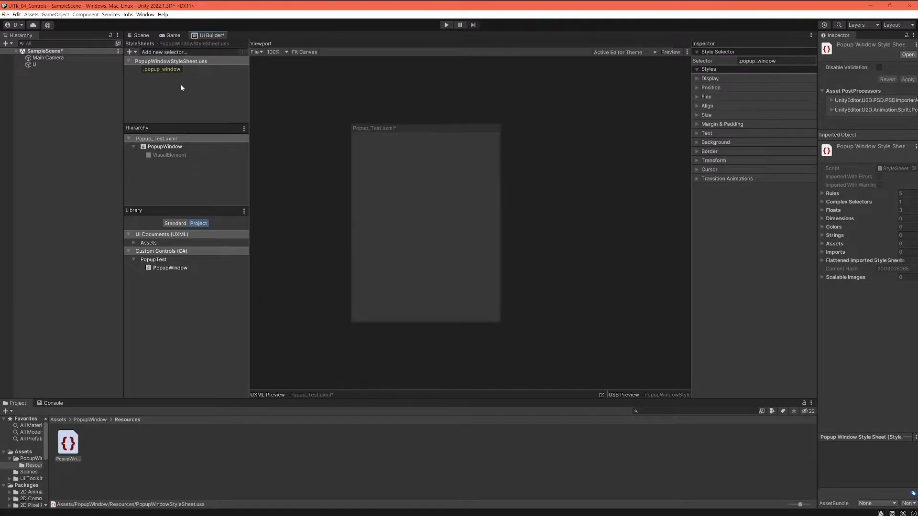
click(161, 69)
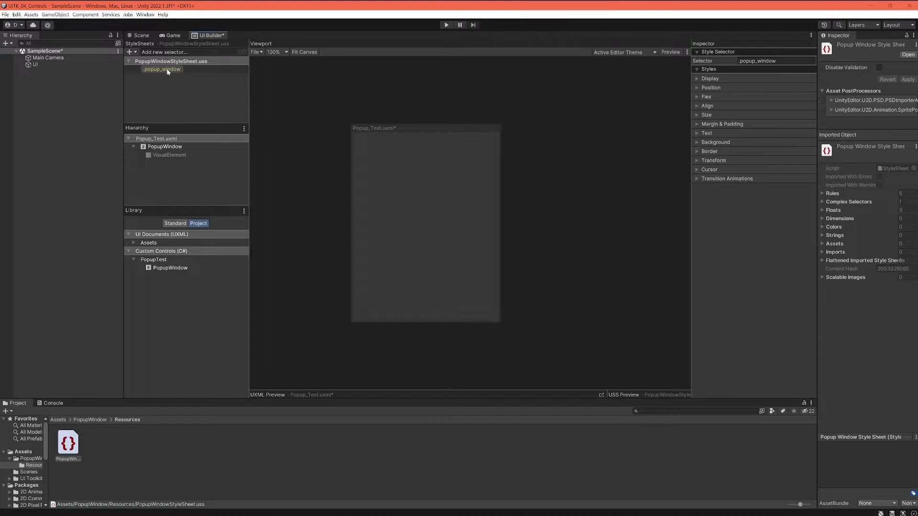
click(161, 69)
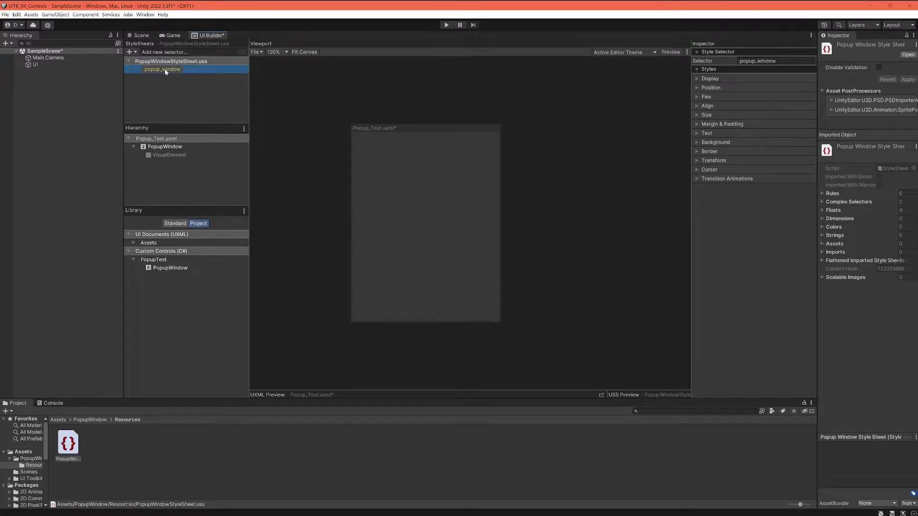
double_click(161, 68)
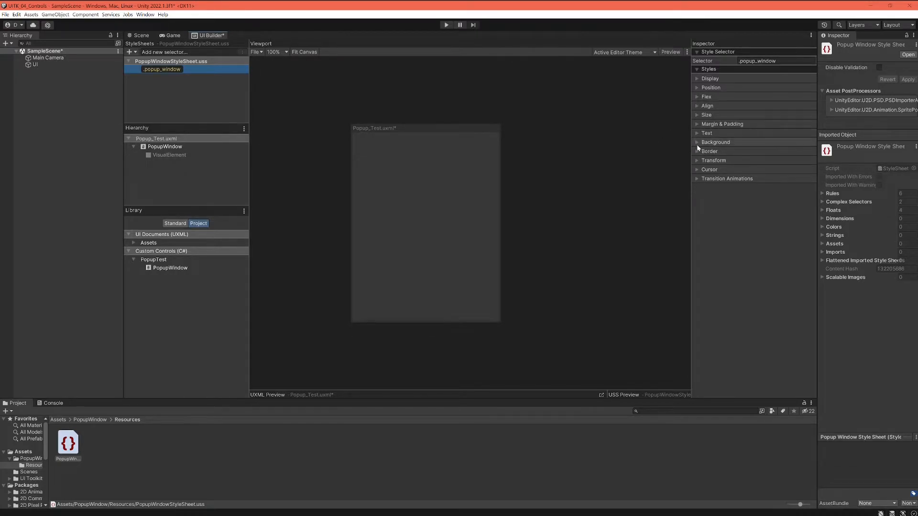
Step: Set the .popup_window Width and Height to 100 px under Size
click(706, 115)
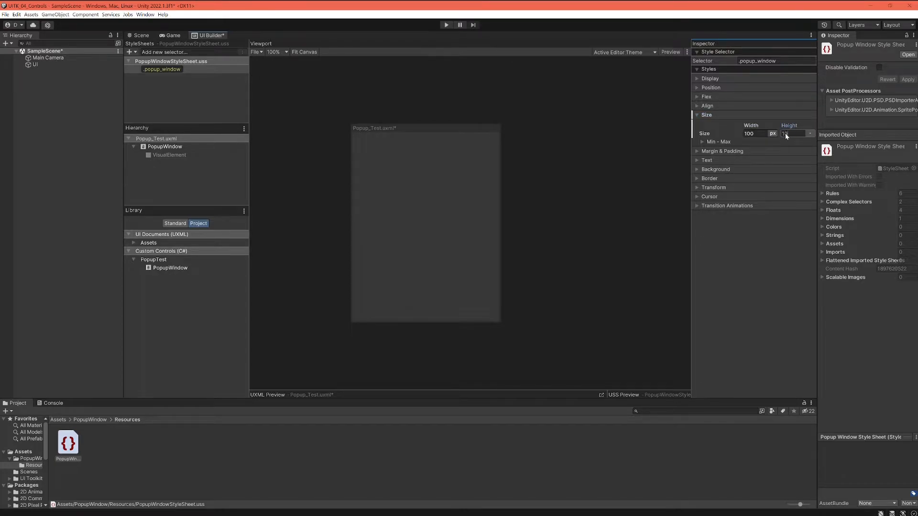
text(100px;)
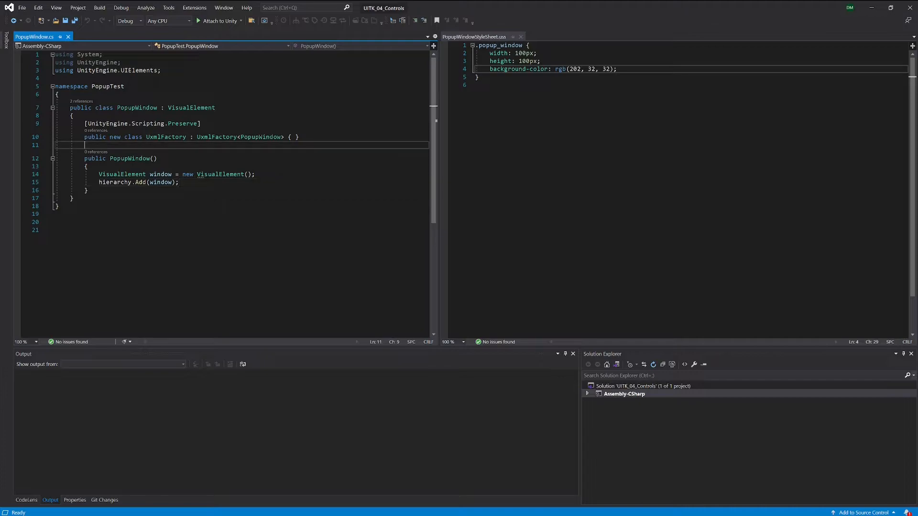
Step: Declare 'private const string styleResource = "PopupWindowStyleSheet"' above the PopupWindow constructor
key(enter)
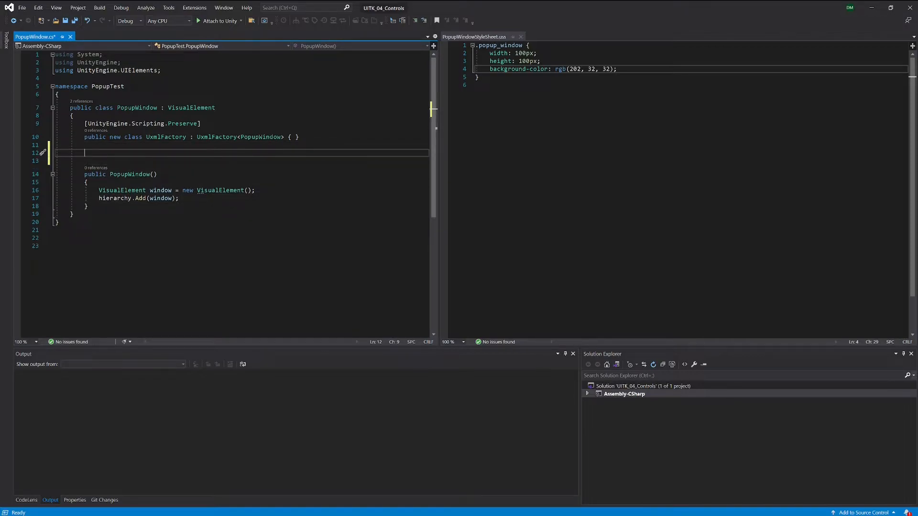
text(private)
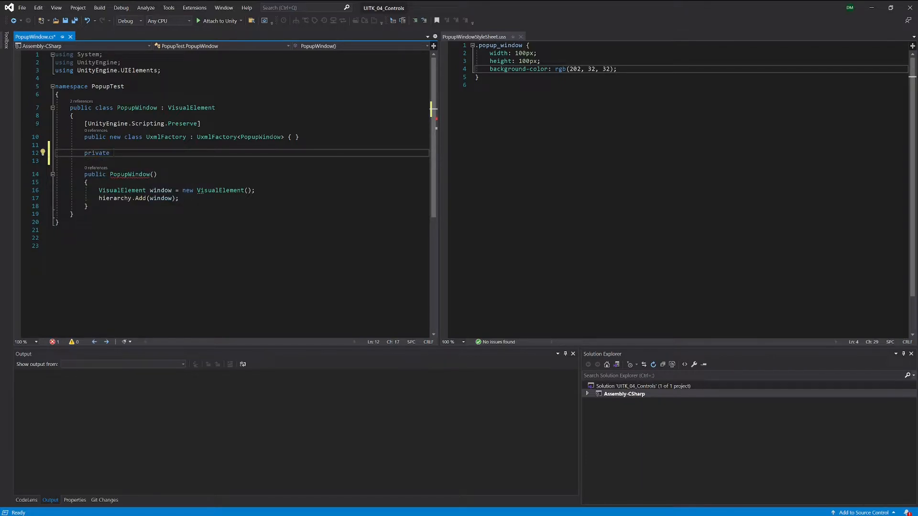
text(const string)
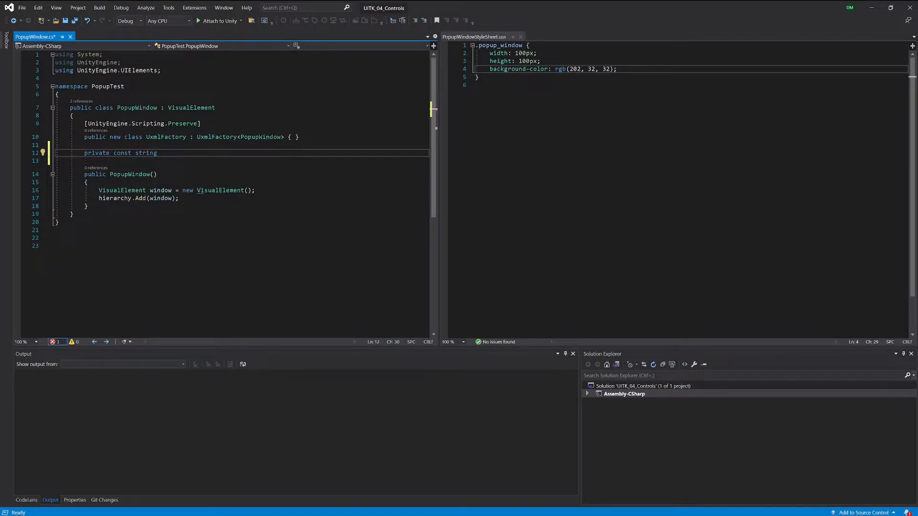
text(style)
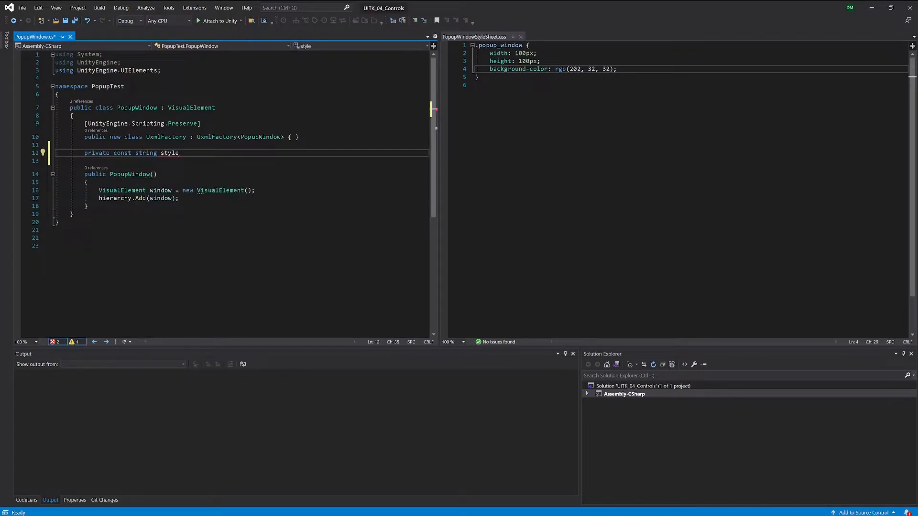
text(Res)
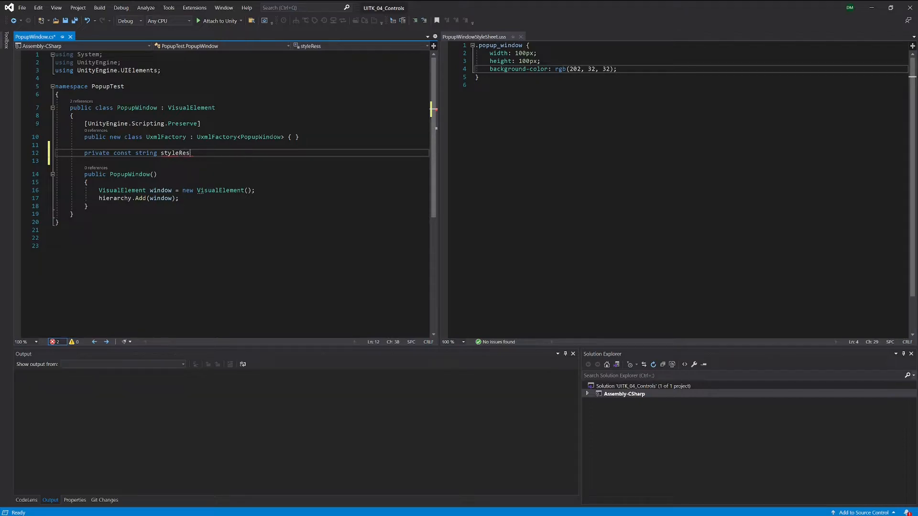
text(ource =)
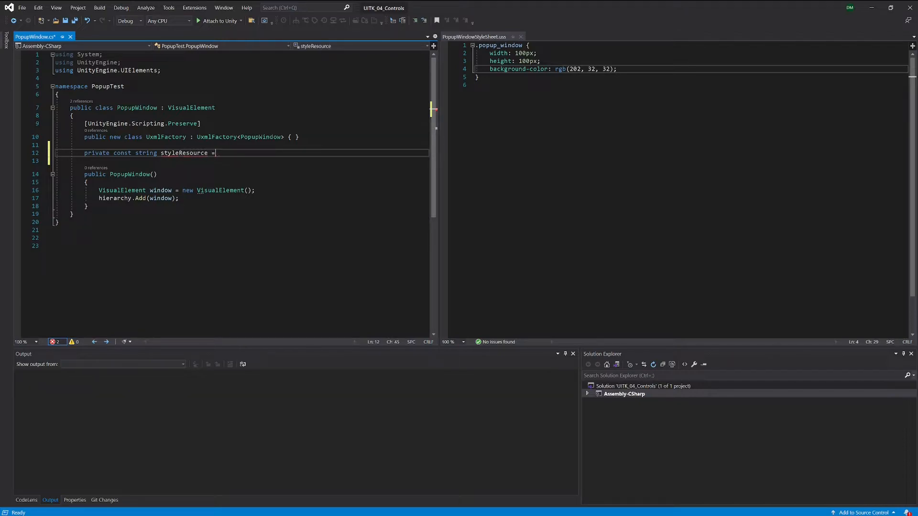
text("")
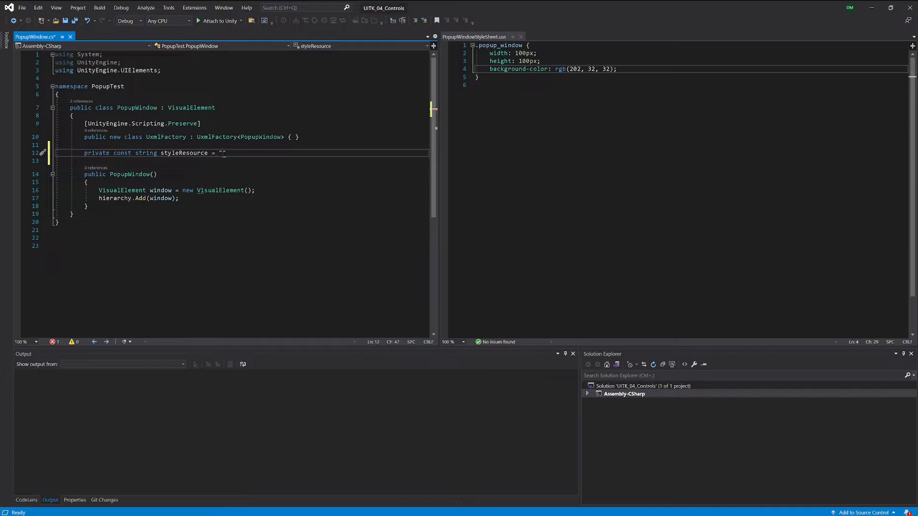
text(Pop)
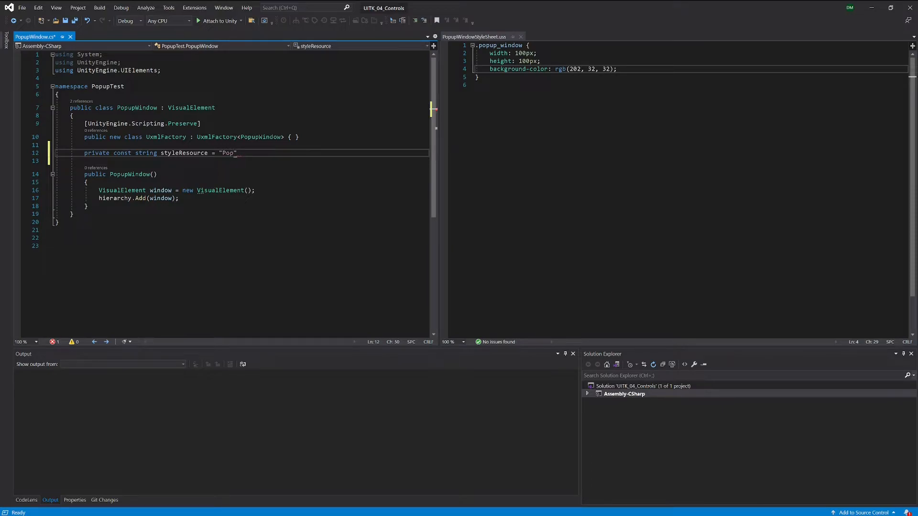
text(up)
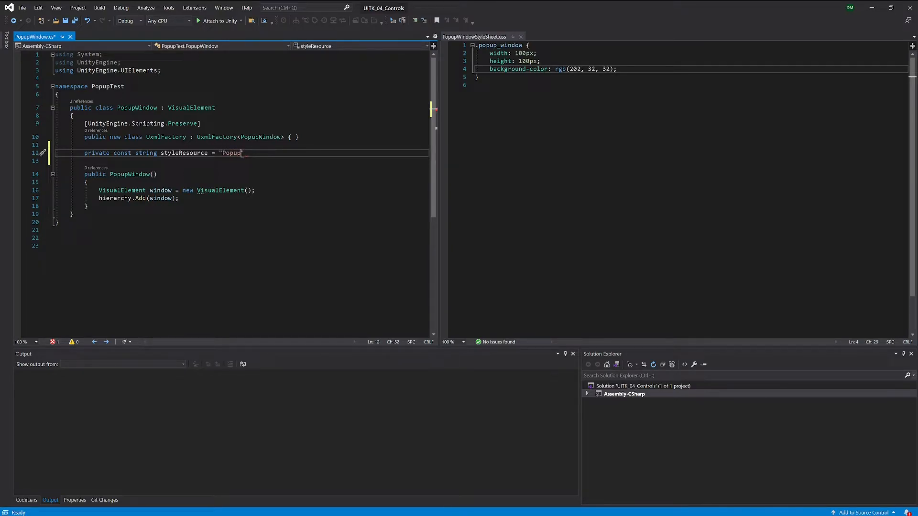
text(WindowStyleShee)
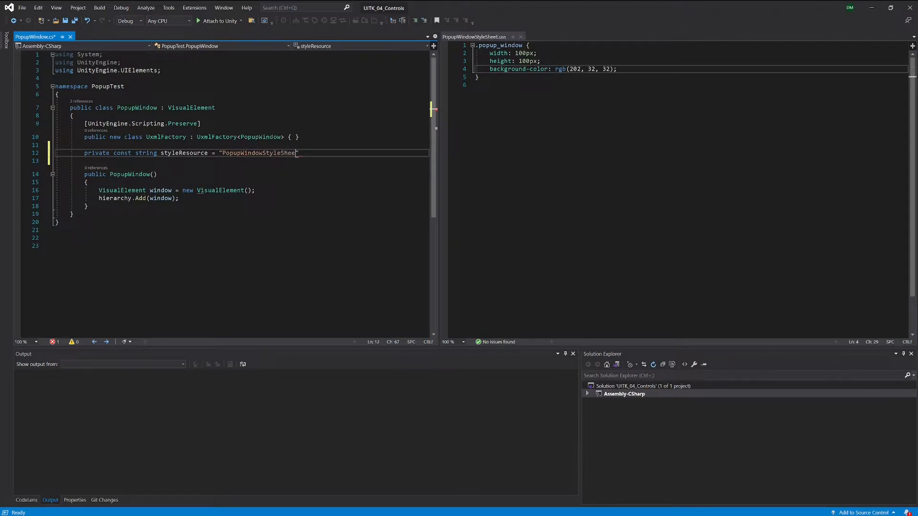
text(")
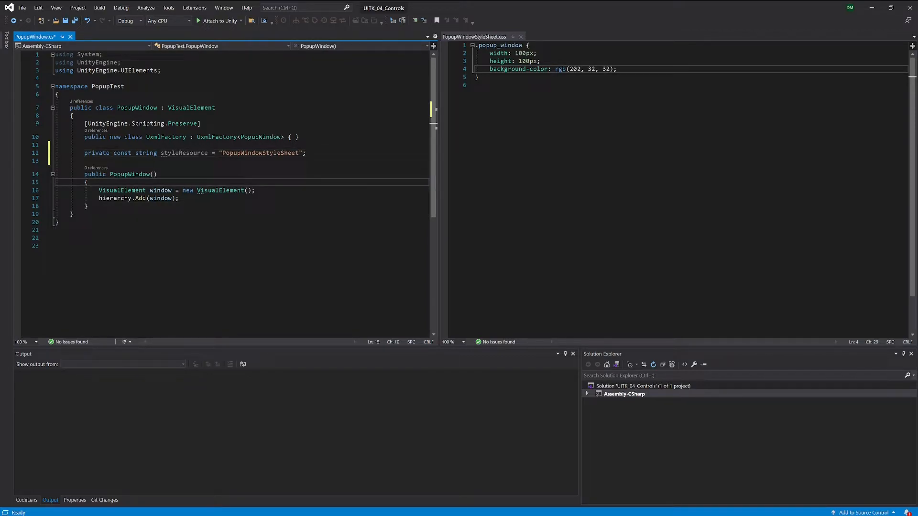
key(enter)
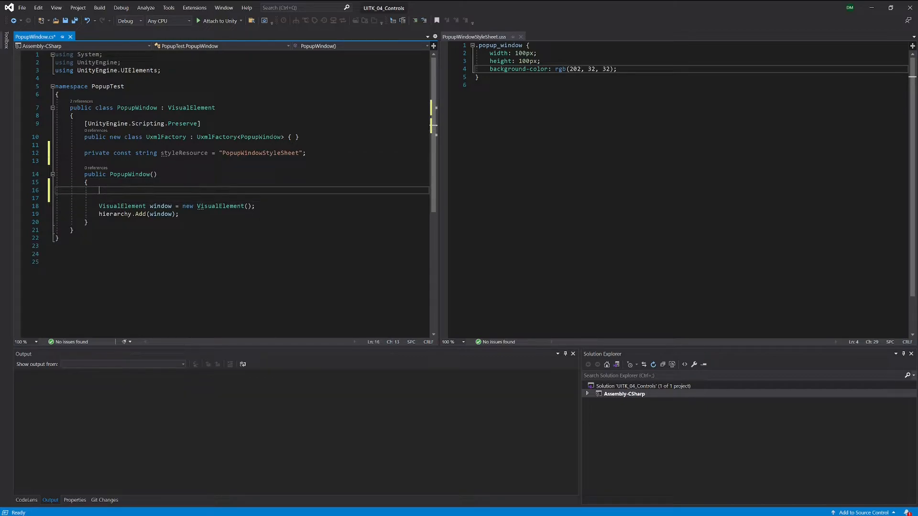
Step: Add 'styleSheets.Add(Resources.Load<StyleSheet>(styleResource));' to the PopupWindow constructor
text(styleSheets)
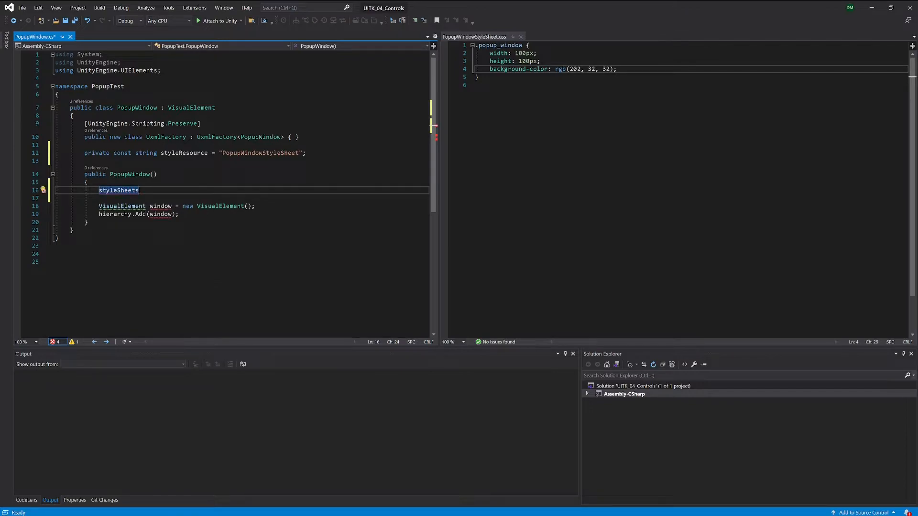
text(.Add)
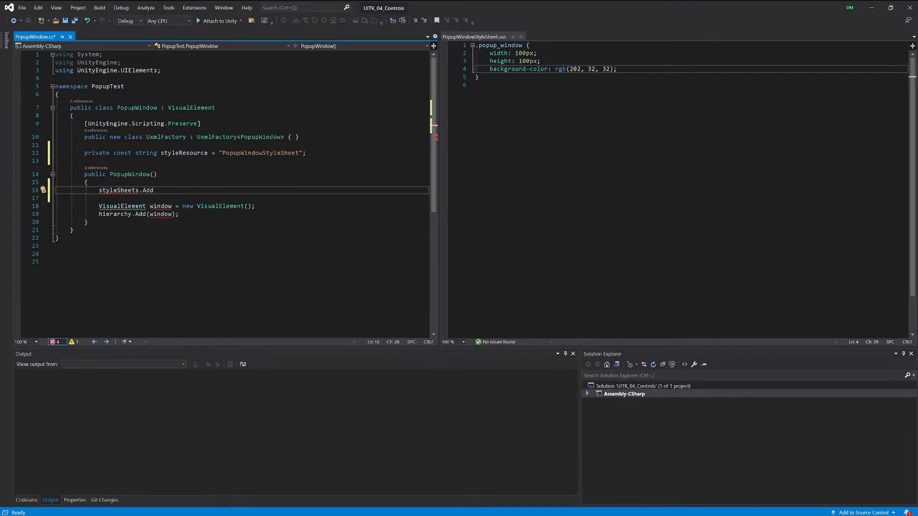
text((Re)
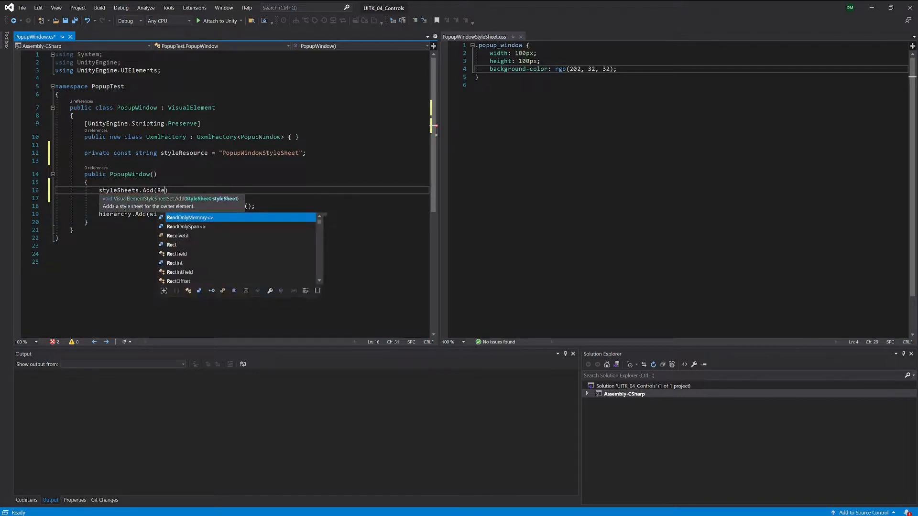
text(so)
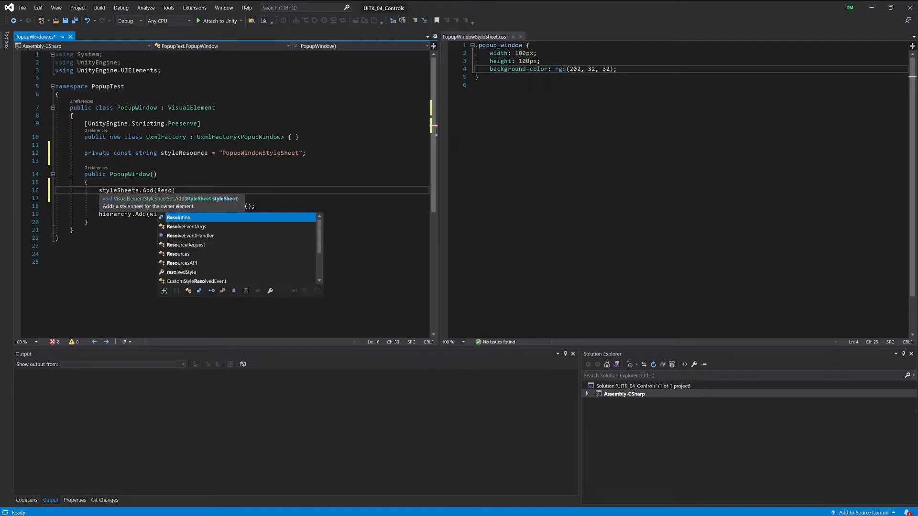
text(u)
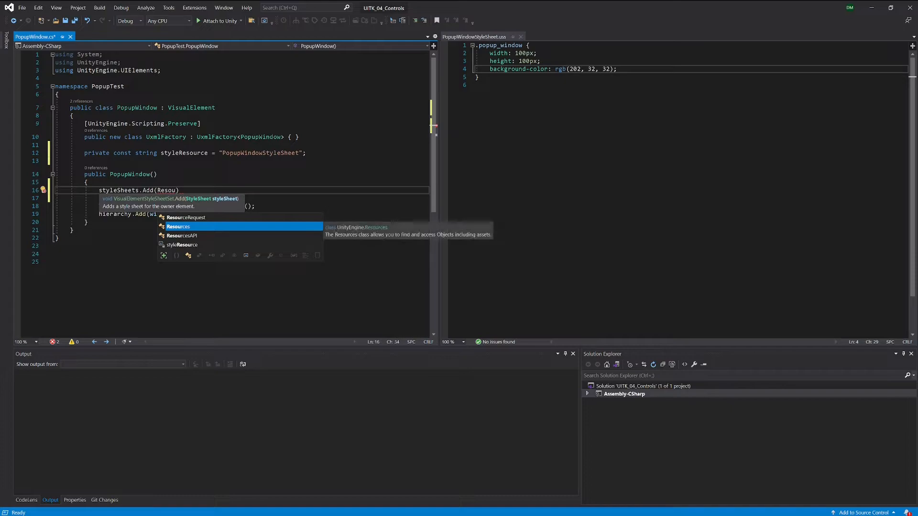
text(Resources.)
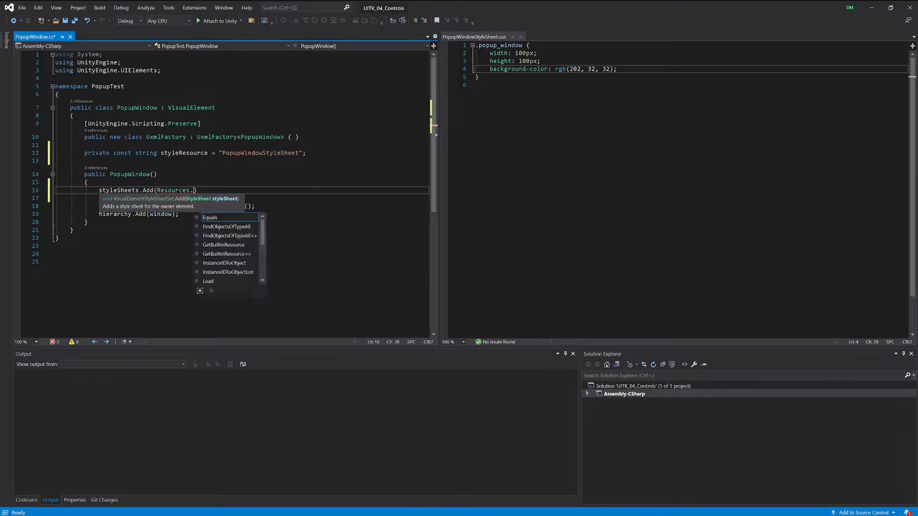
text(Load)
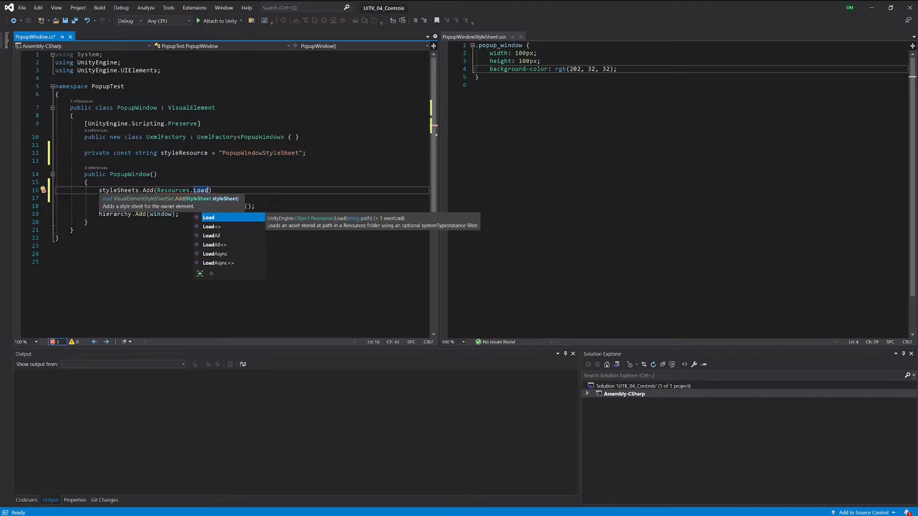
text(<StyleSheet>)
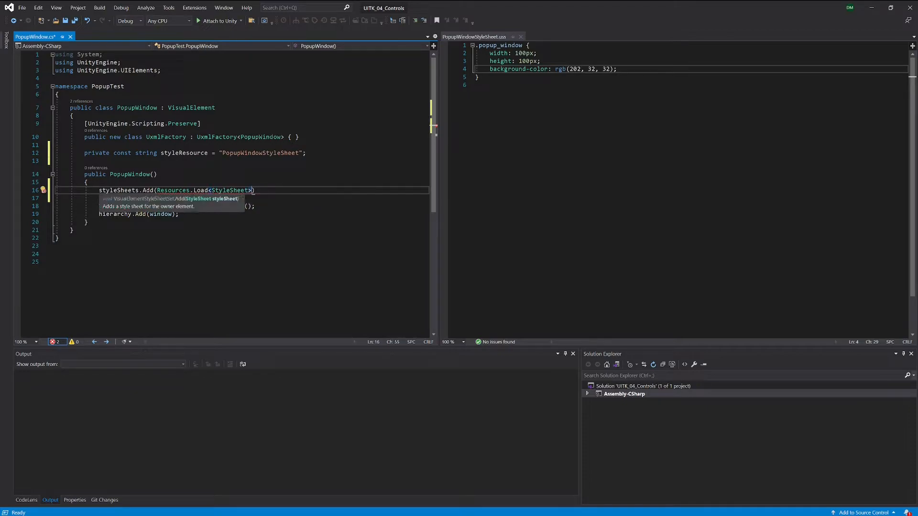
text(())
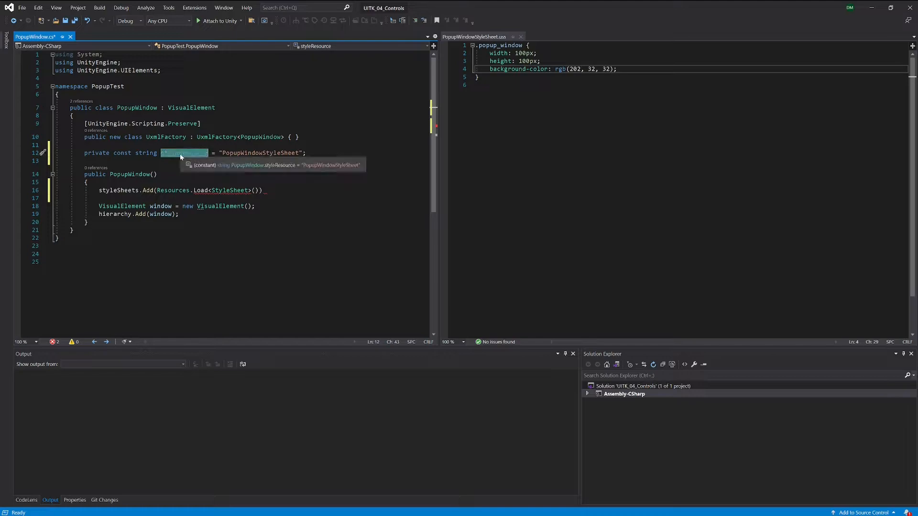
text(styleResource)
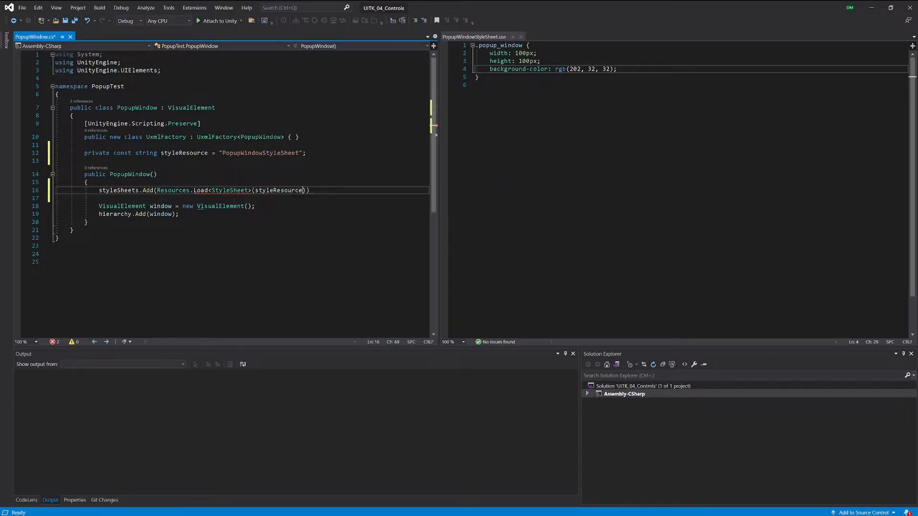
text(;)
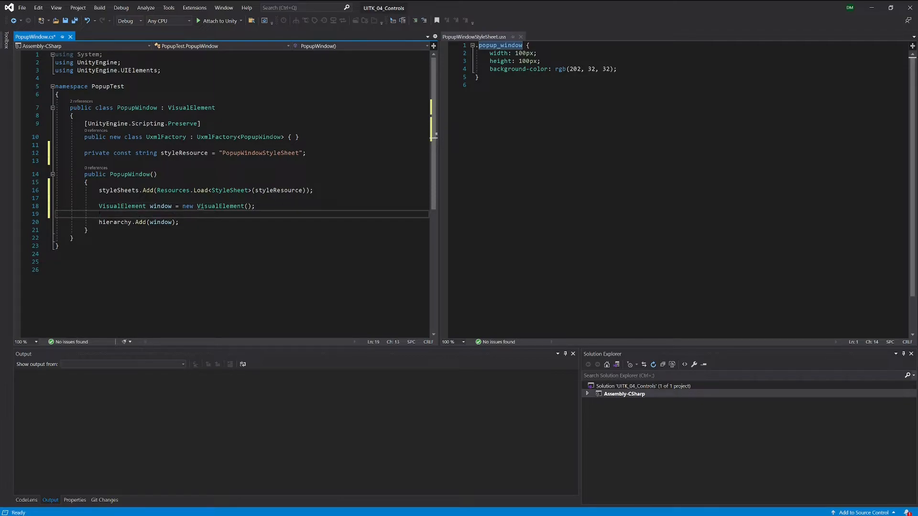
Step: Declare ussPopup = "popup_window", add it to window's class list, and save
text(window.AddToClassList()
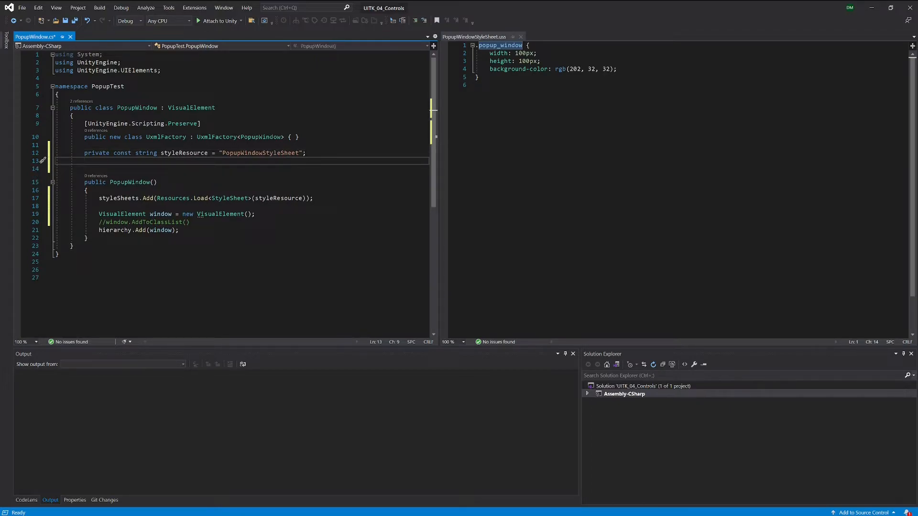
text(private const)
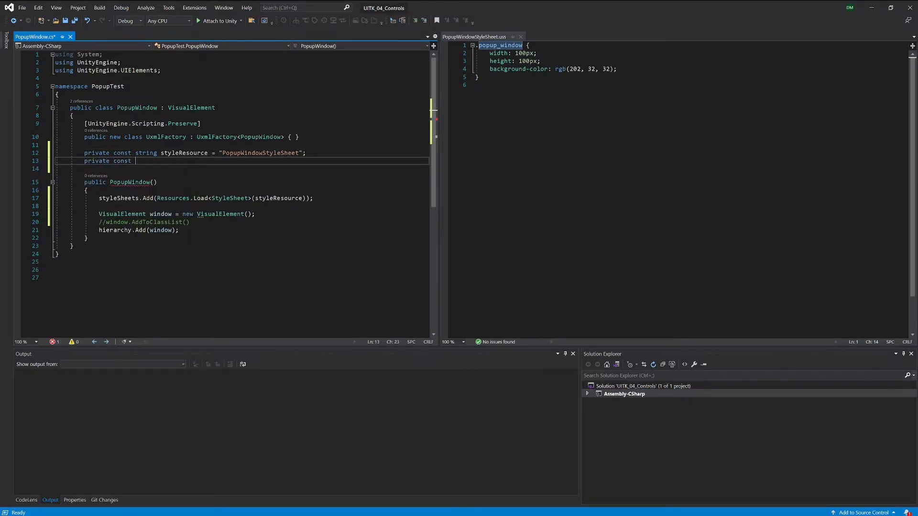
text(string)
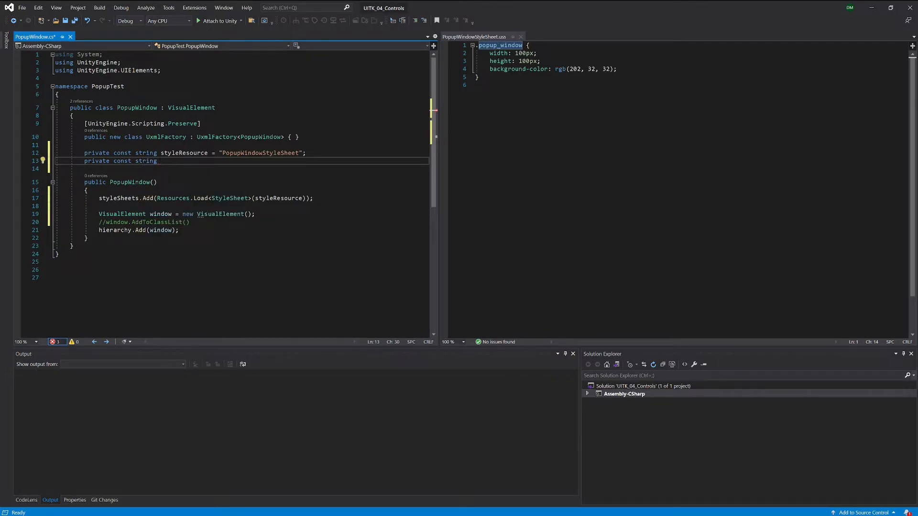
text(uss)
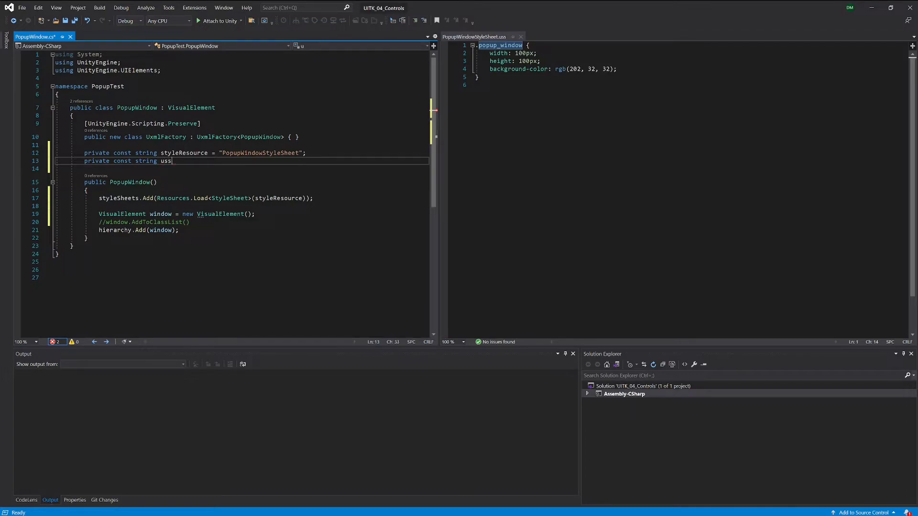
text(Pop)
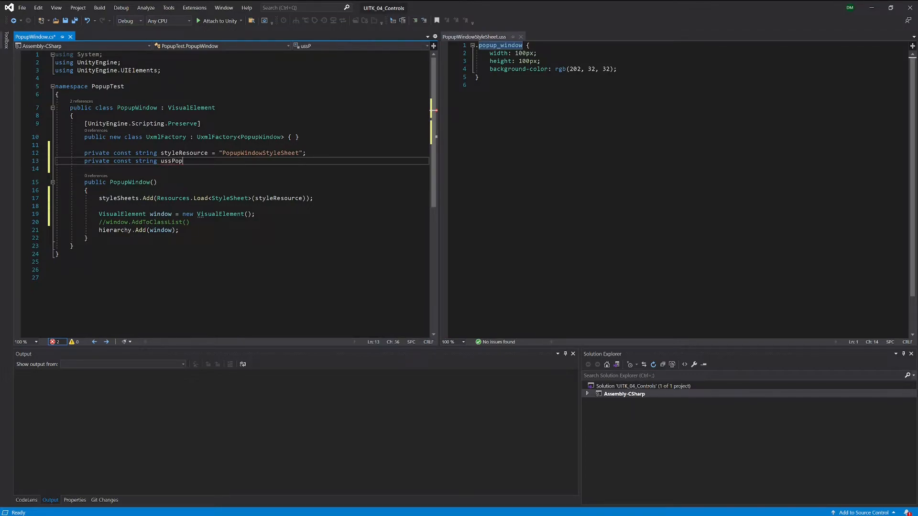
text(up =)
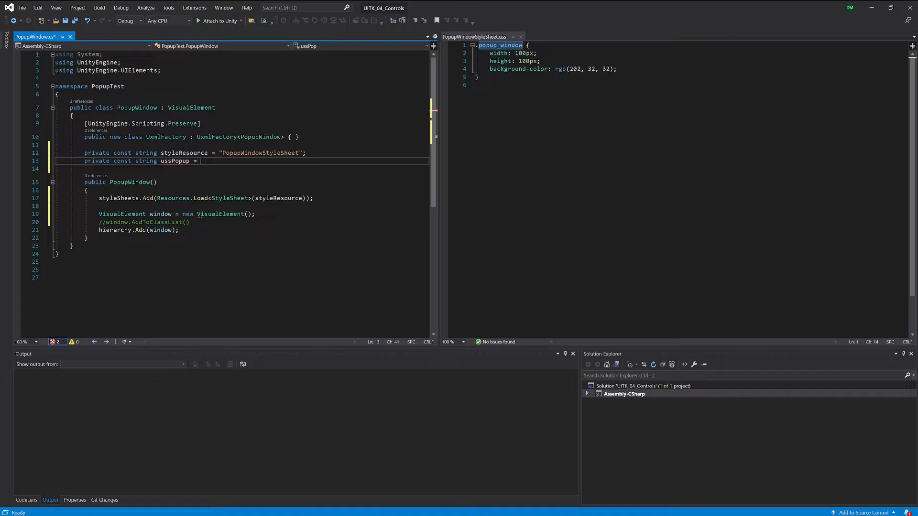
text("")
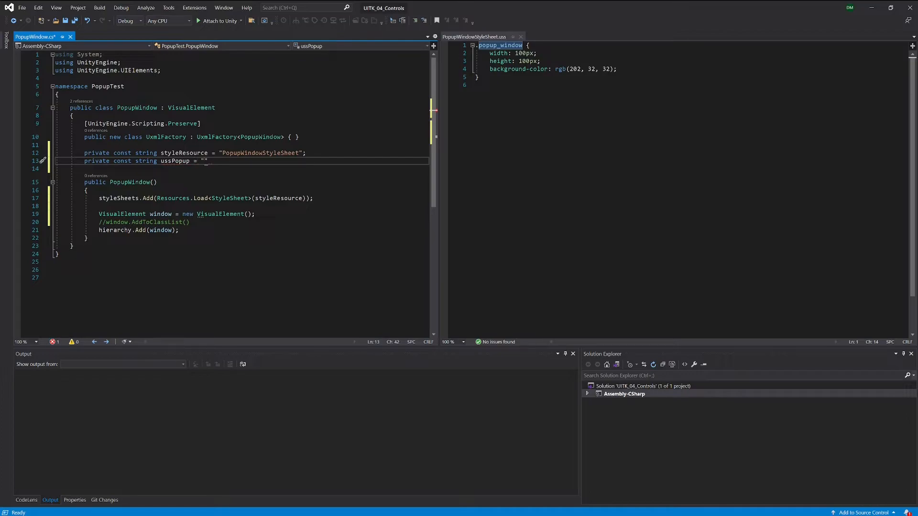
text(popup)
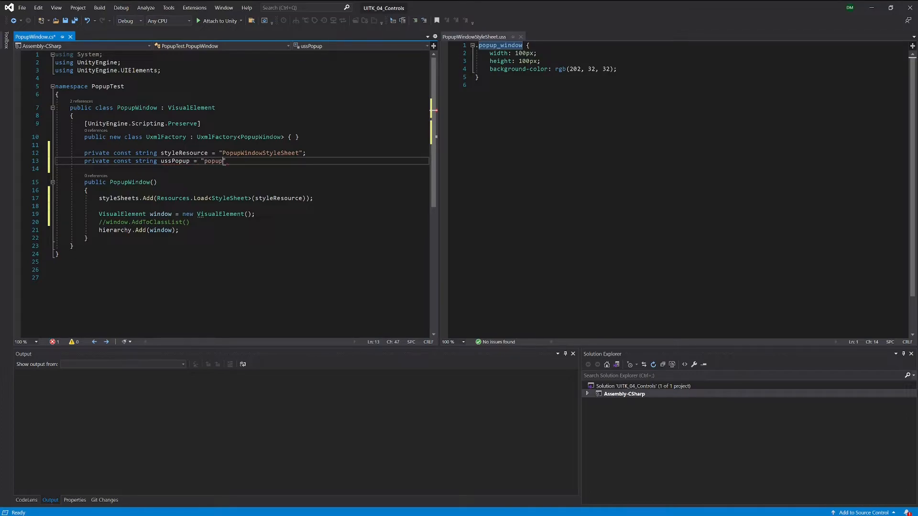
text(_win)
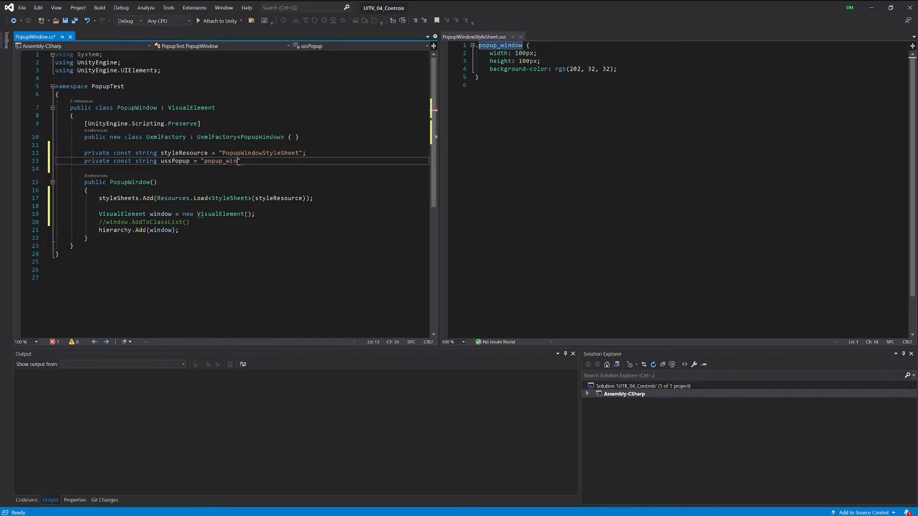
text(dow)
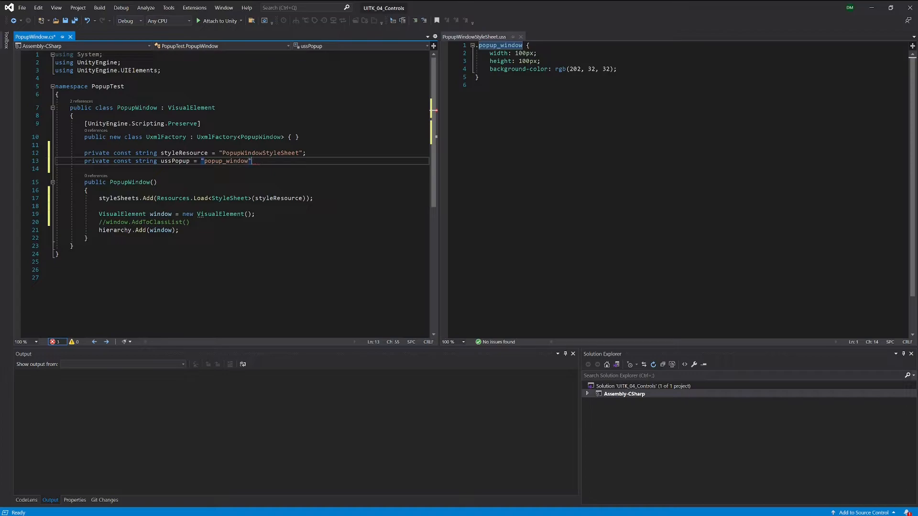
text(;)
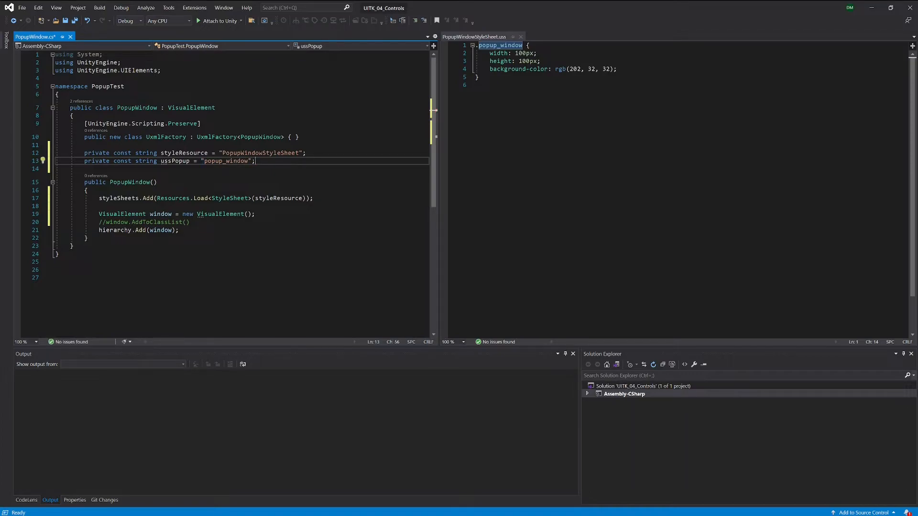
double_click(175, 161)
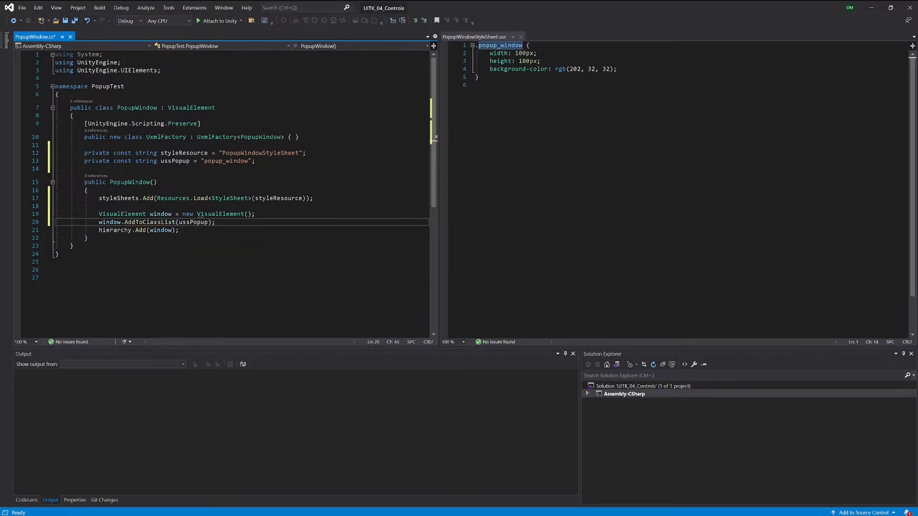
key(ctrl+s)
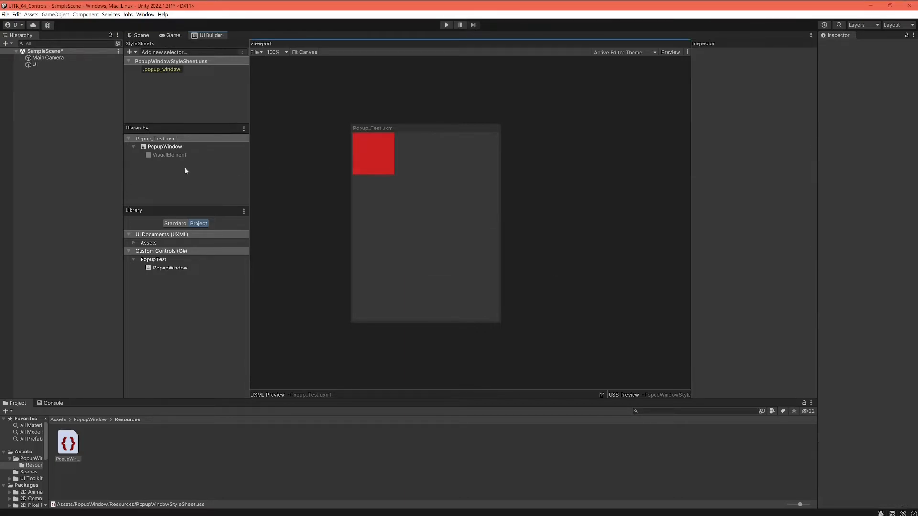
click(169, 154)
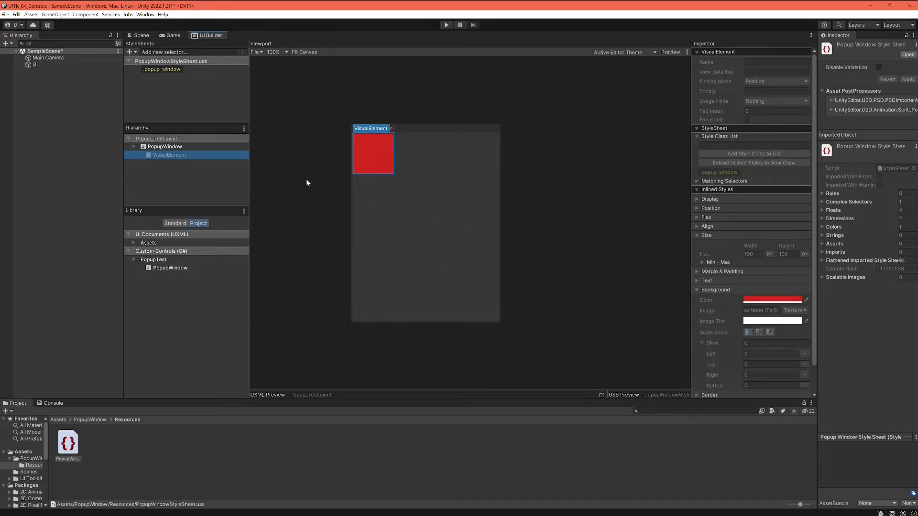
mouse_move(303, 164)
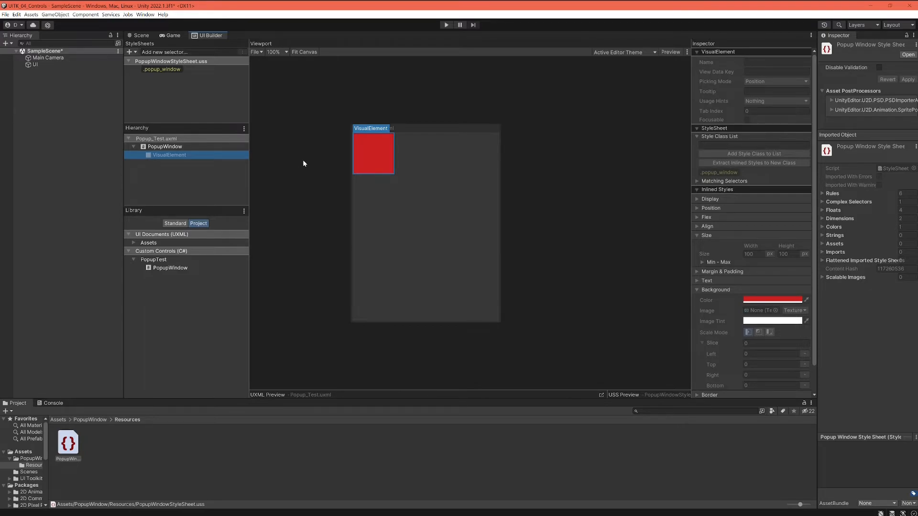
mouse_move(290, 157)
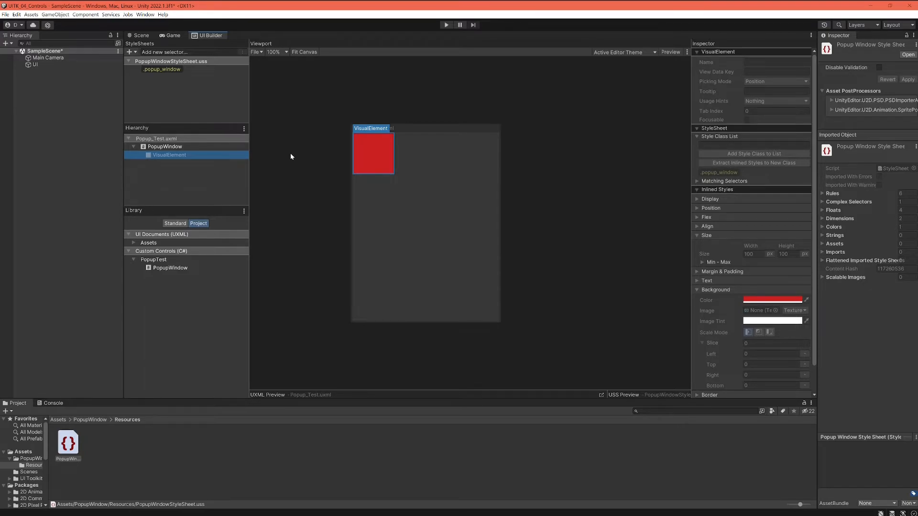
click(165, 146)
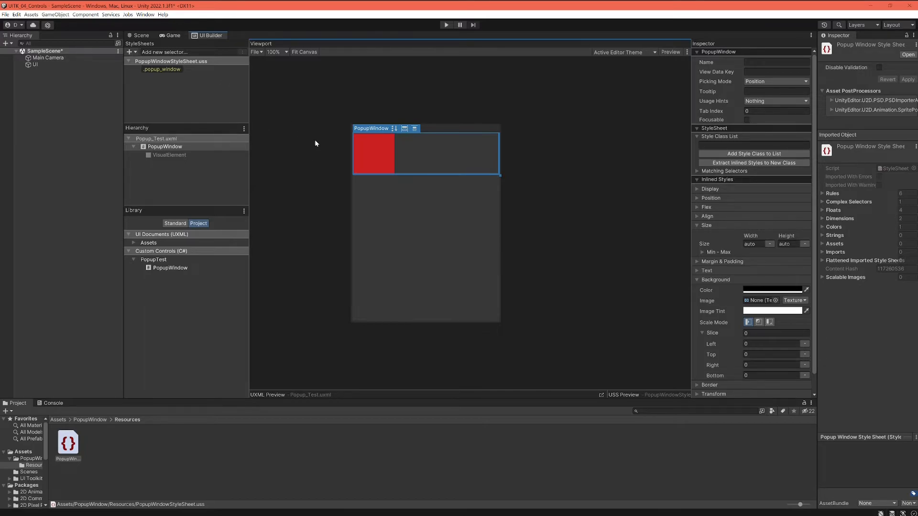
mouse_move(316, 143)
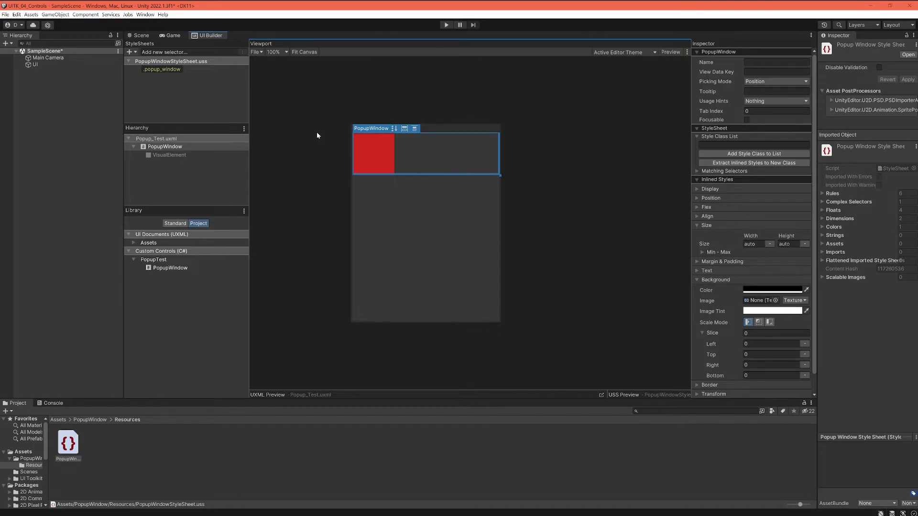
mouse_move(310, 141)
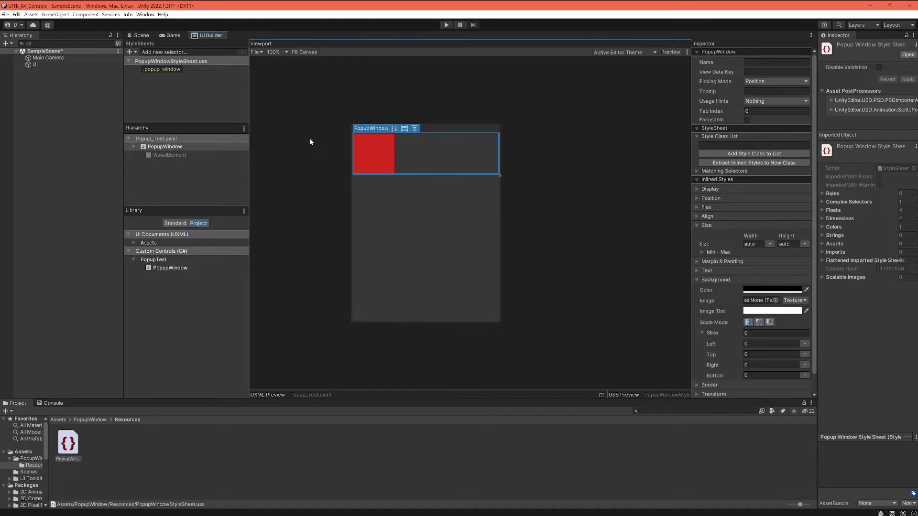
mouse_move(305, 141)
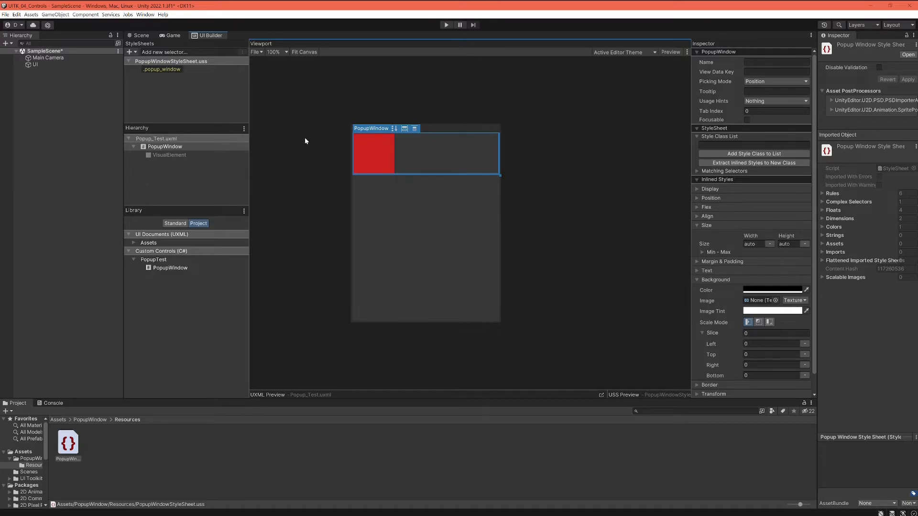
mouse_move(322, 151)
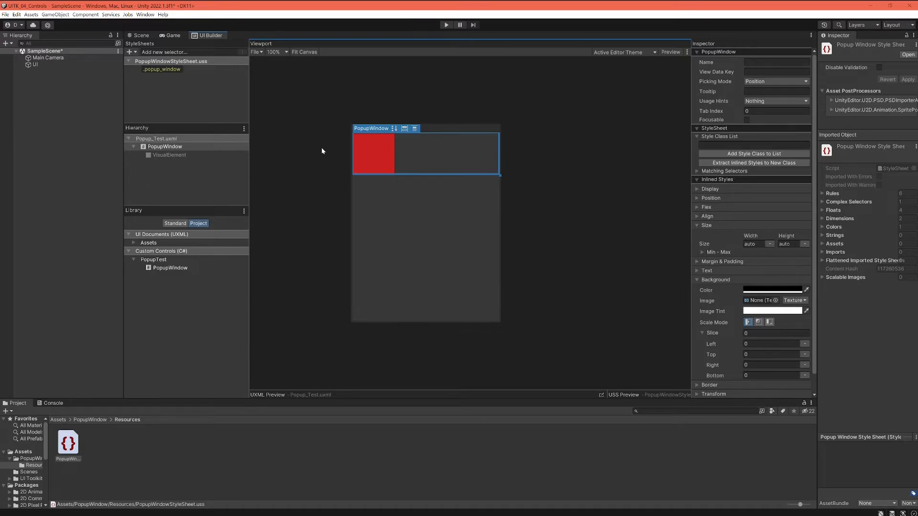
mouse_move(321, 150)
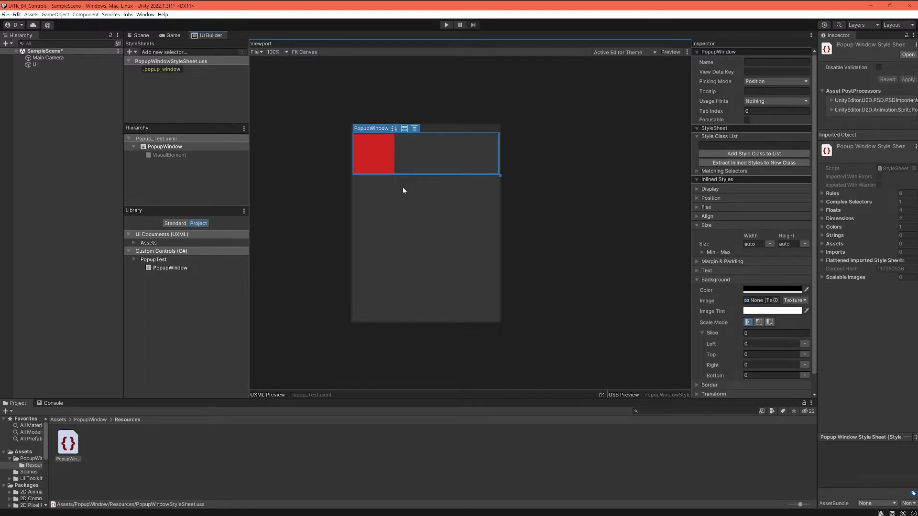
mouse_move(434, 198)
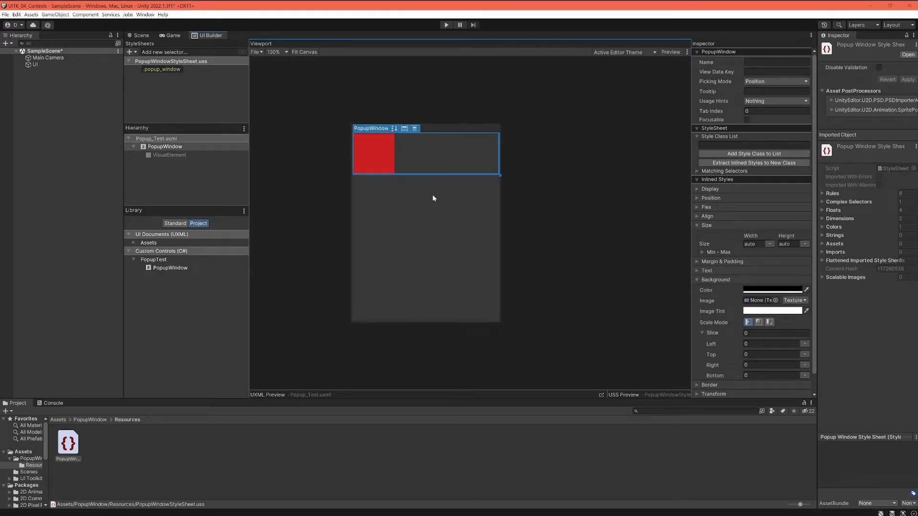
click(164, 146)
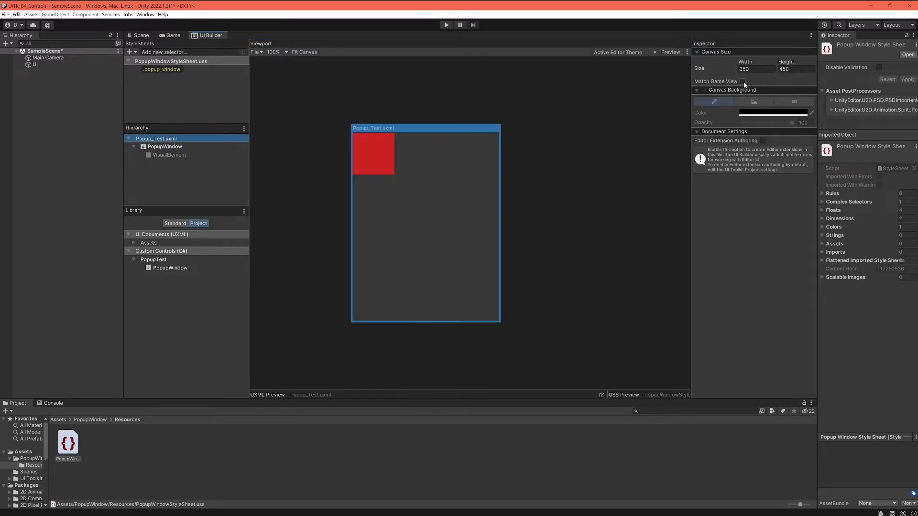
click(743, 82)
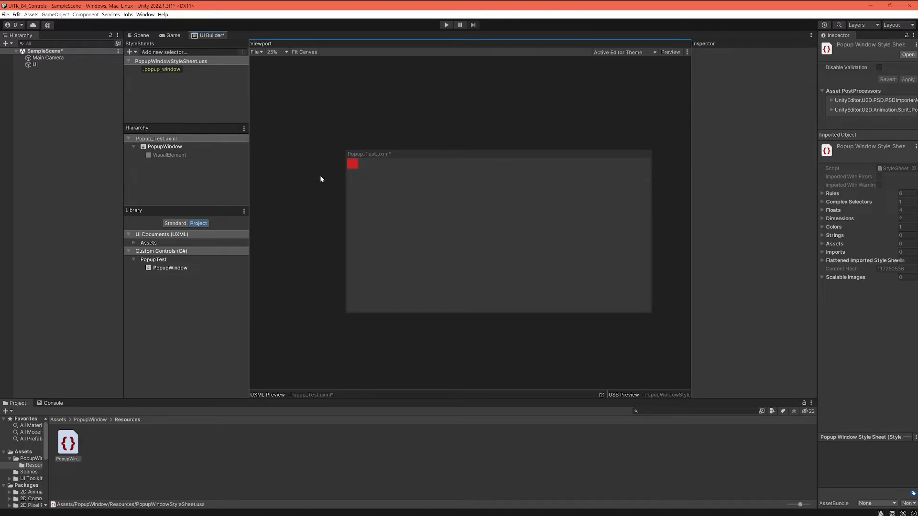
mouse_move(325, 190)
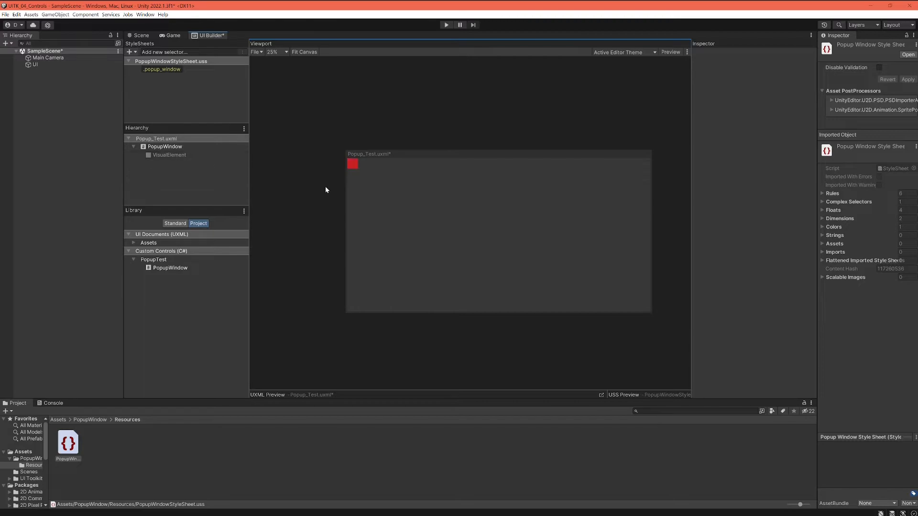
mouse_move(537, 248)
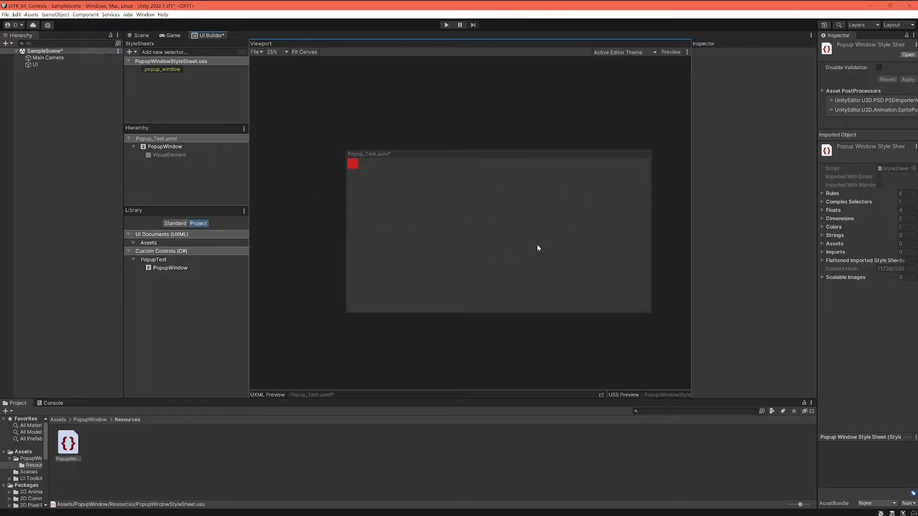
mouse_move(482, 237)
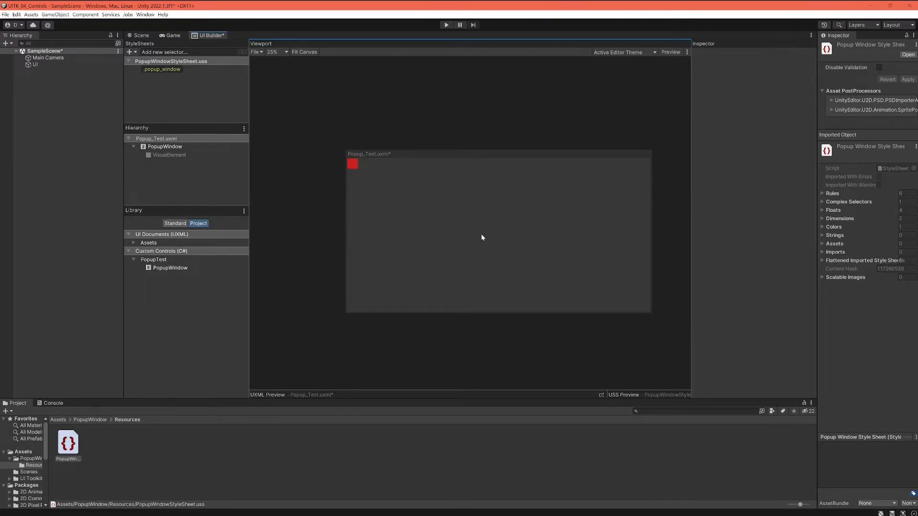
mouse_move(556, 238)
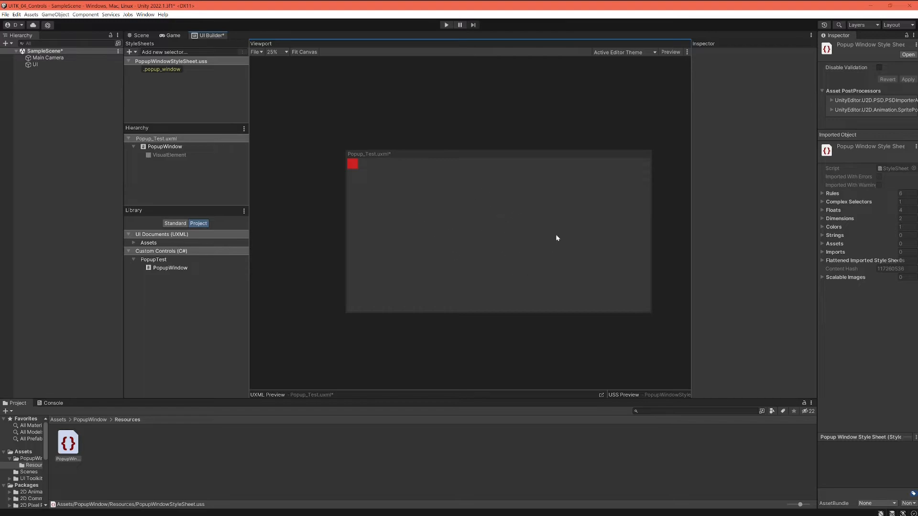
mouse_move(479, 234)
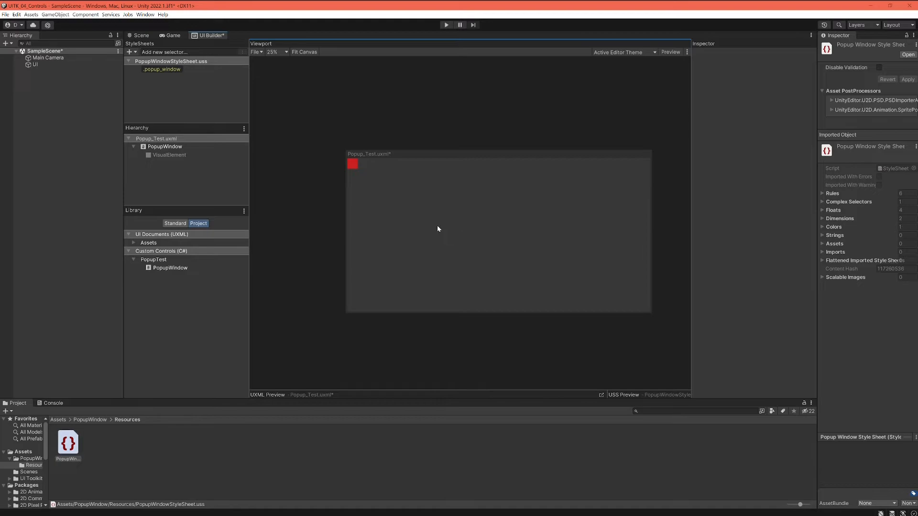
mouse_move(445, 229)
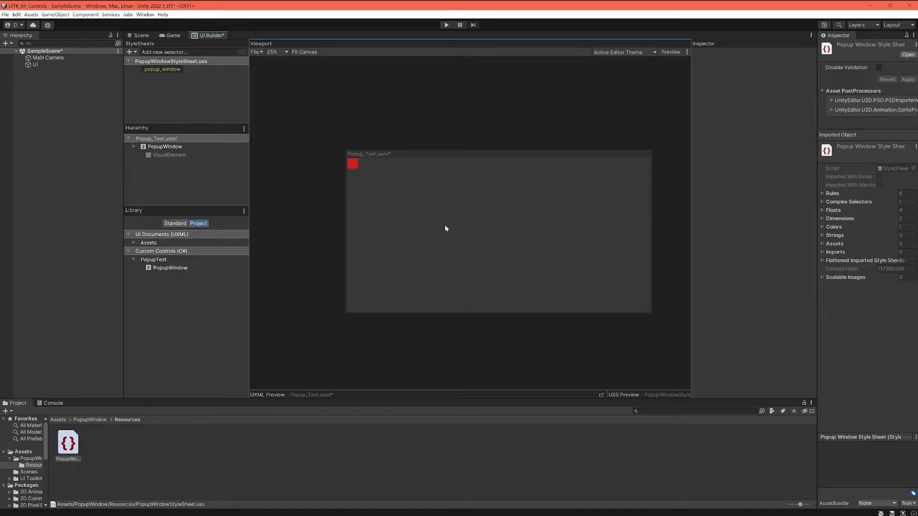
mouse_move(501, 215)
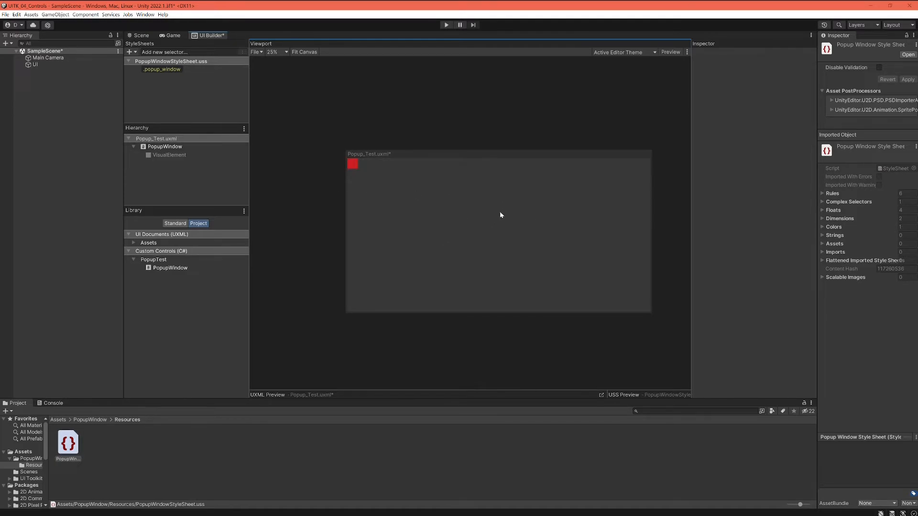
mouse_move(484, 227)
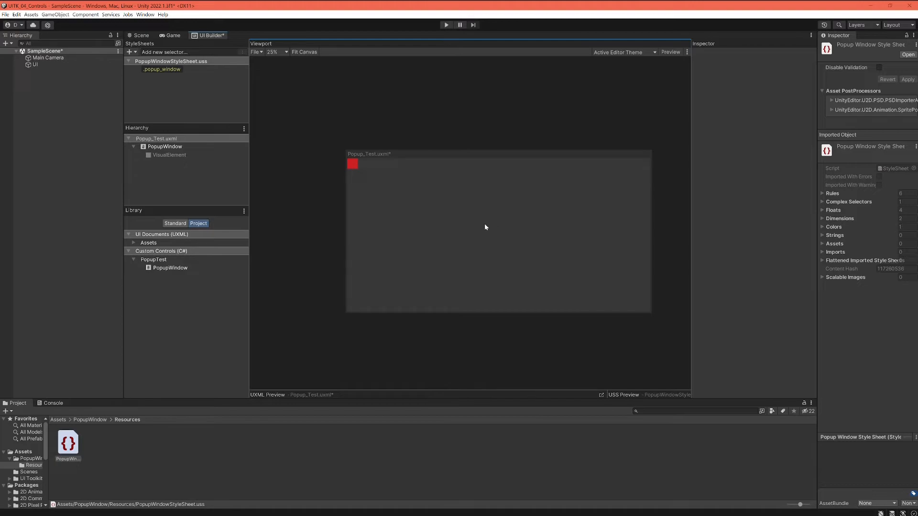
mouse_move(459, 224)
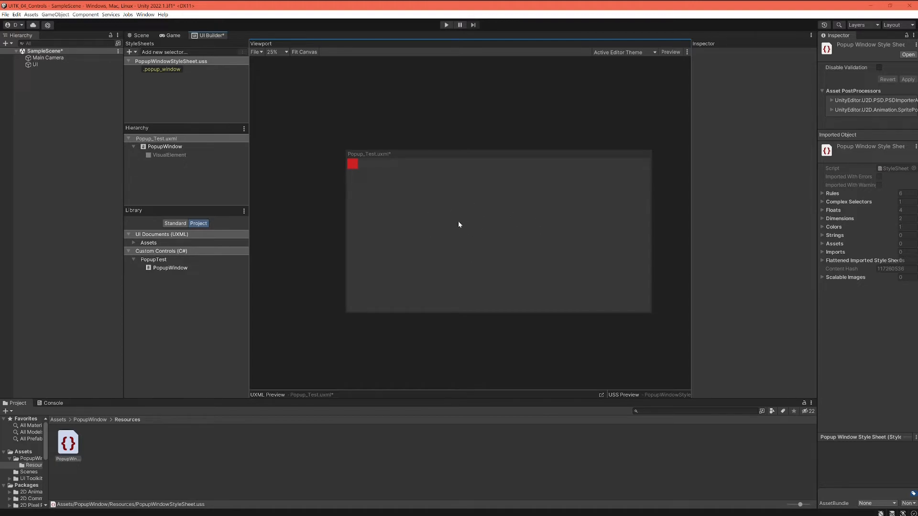
mouse_move(453, 232)
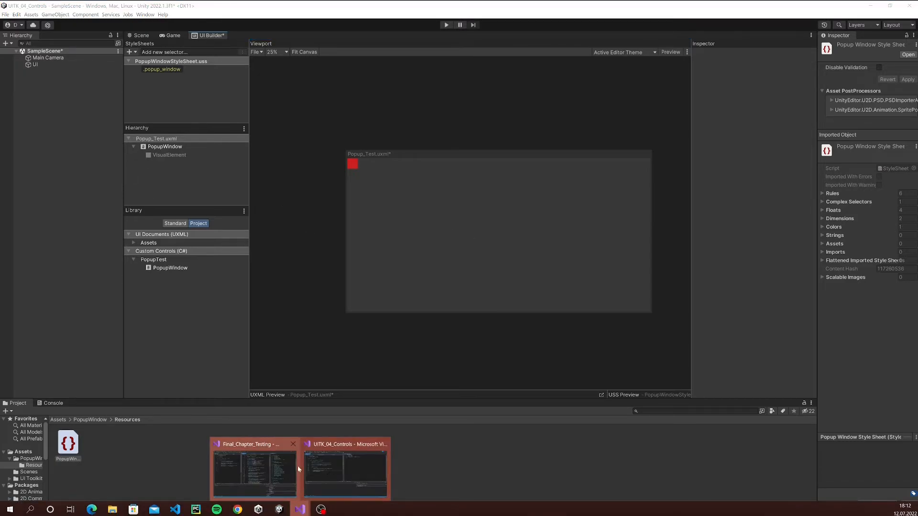
Step: Write a .popup_container rule: absolute, 100% size, centered, rgba(0,0,0,0.23) background, then save
click(345, 469)
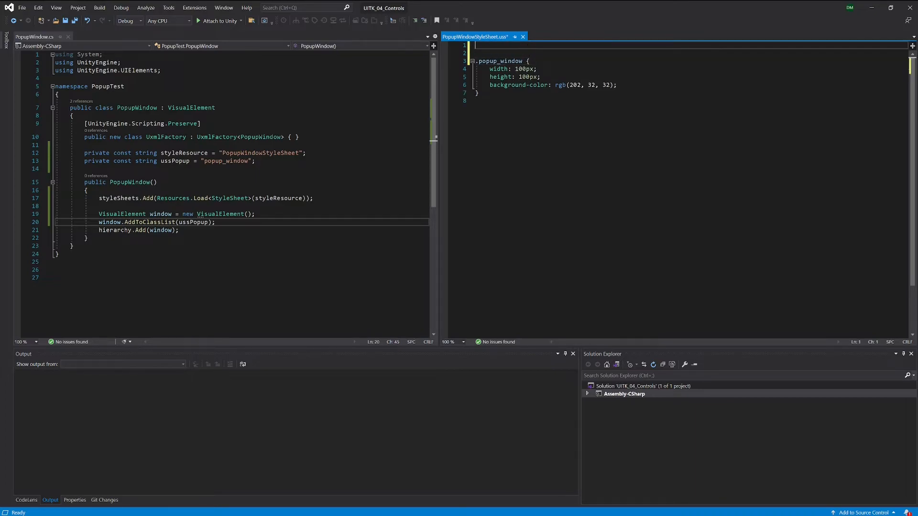
text(.popup_container {)
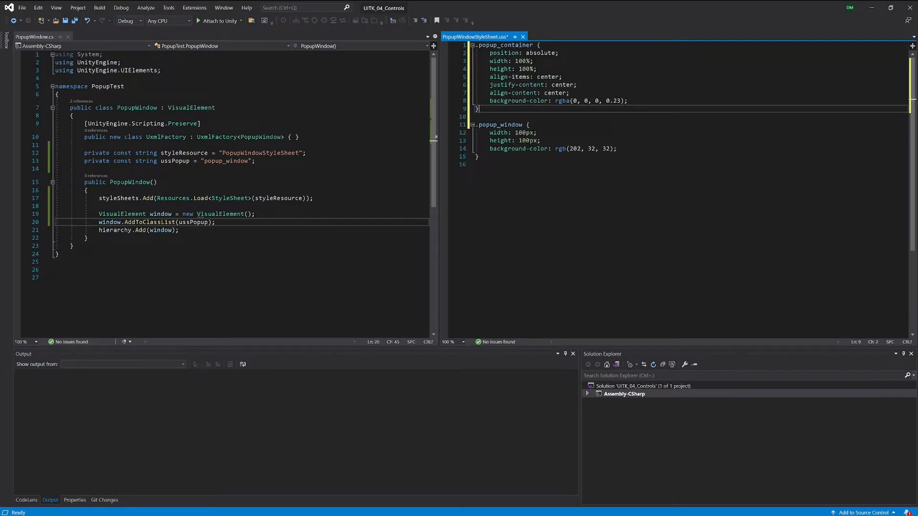
double_click(505, 45)
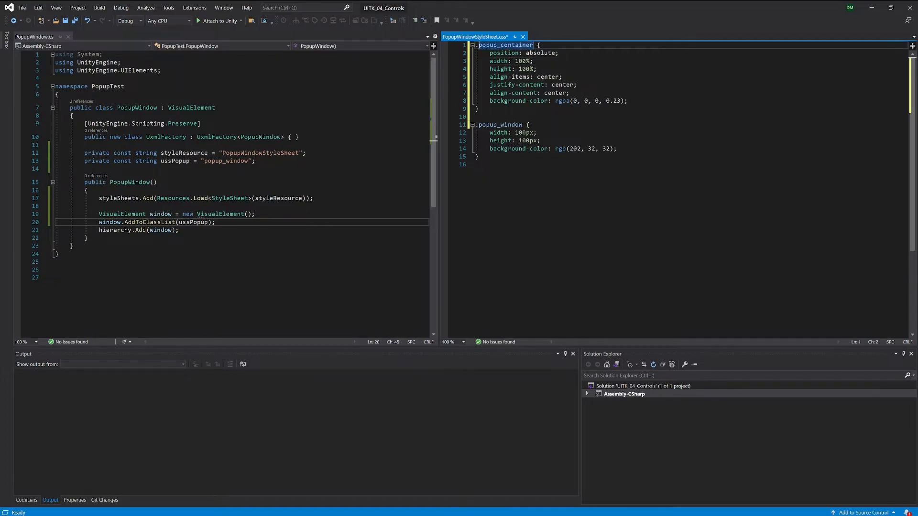
double_click(161, 213)
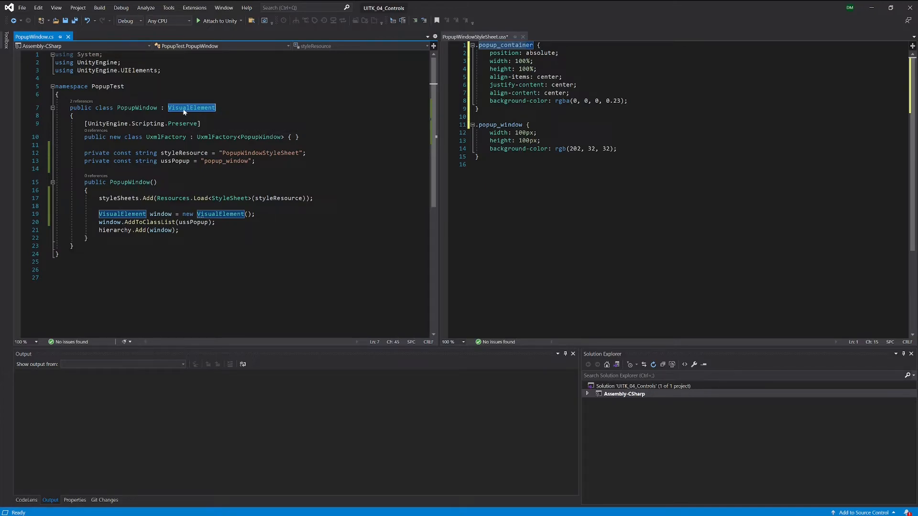
mouse_move(191, 107)
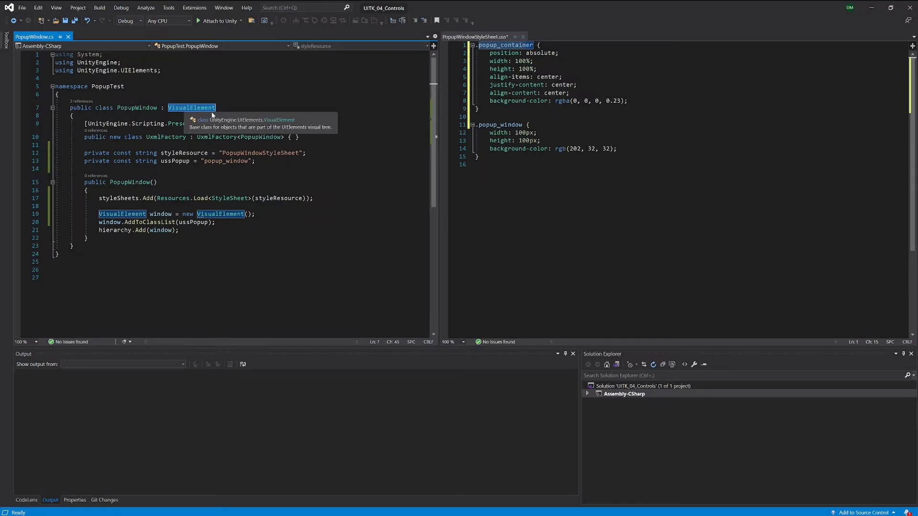
mouse_move(215, 107)
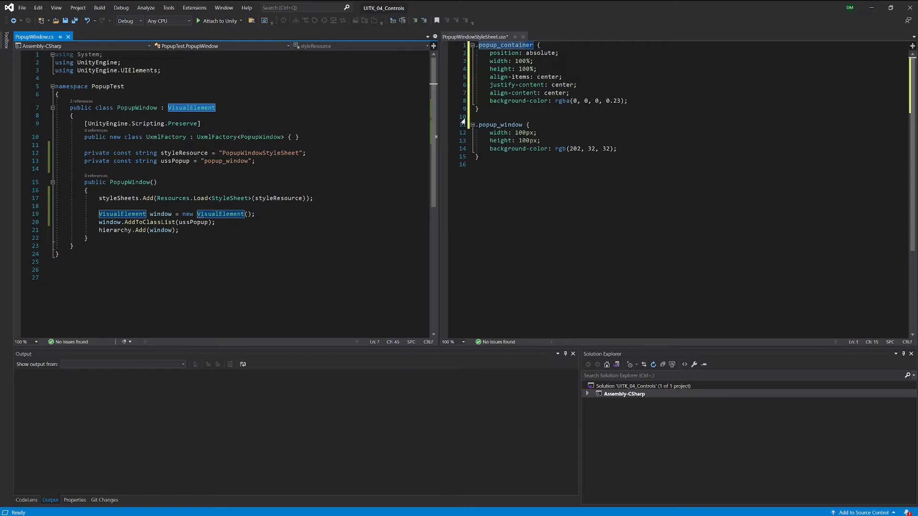
double_click(542, 53)
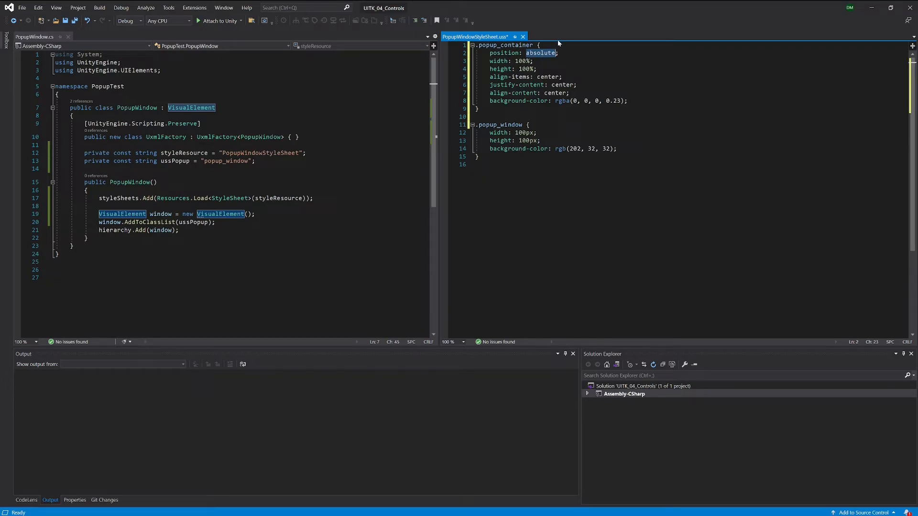
mouse_move(535, 58)
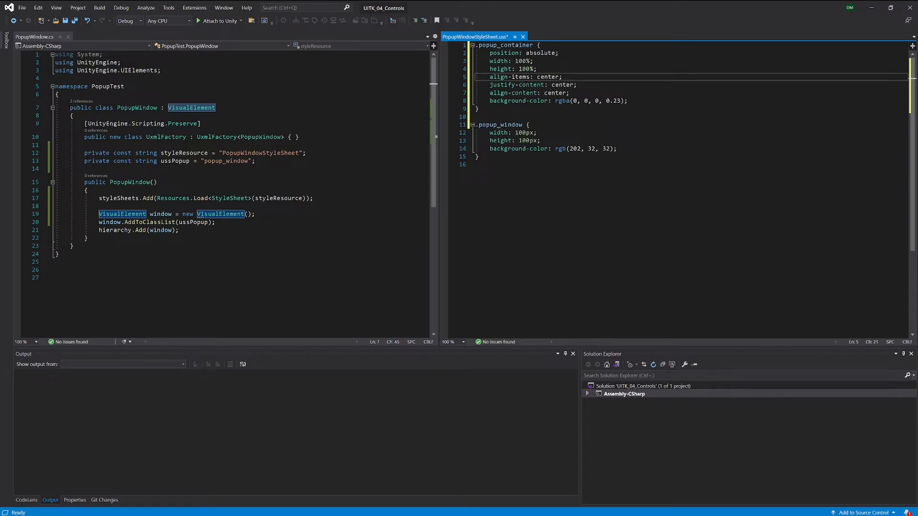
double_click(562, 84)
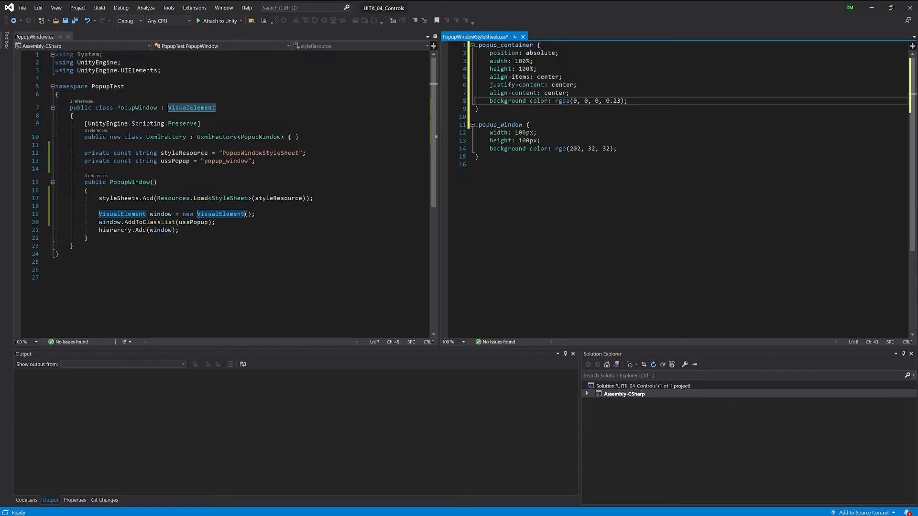
key(ctrl+s)
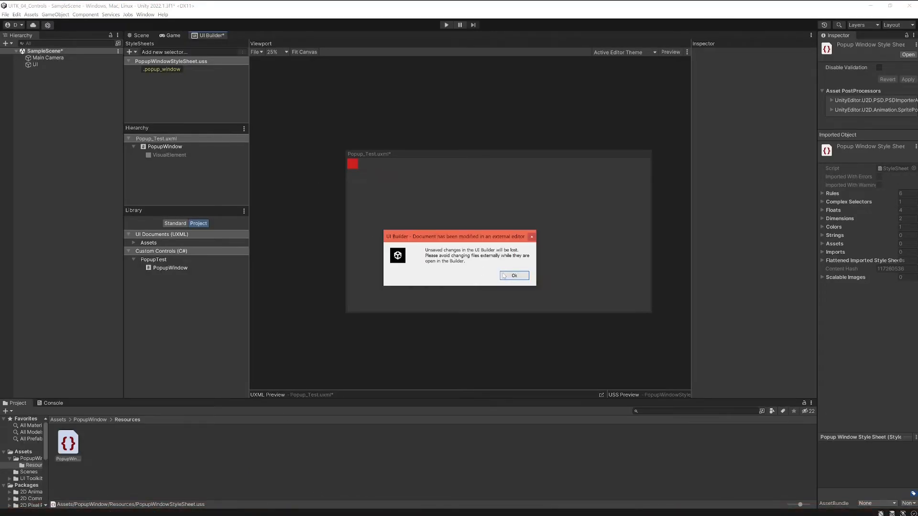
Step: Dismiss the UI Builder warning that the document was modified in an external editor
click(513, 275)
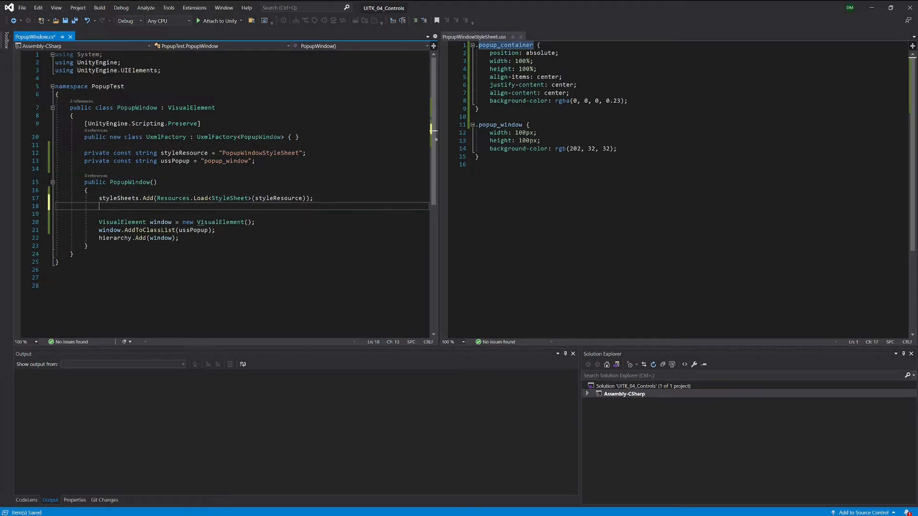
Step: Declare ussPopupContainer = "popup_container" and call AddToClassList(ussPopupContainer) in the PopupWindow constructor
text(AddToClassList)
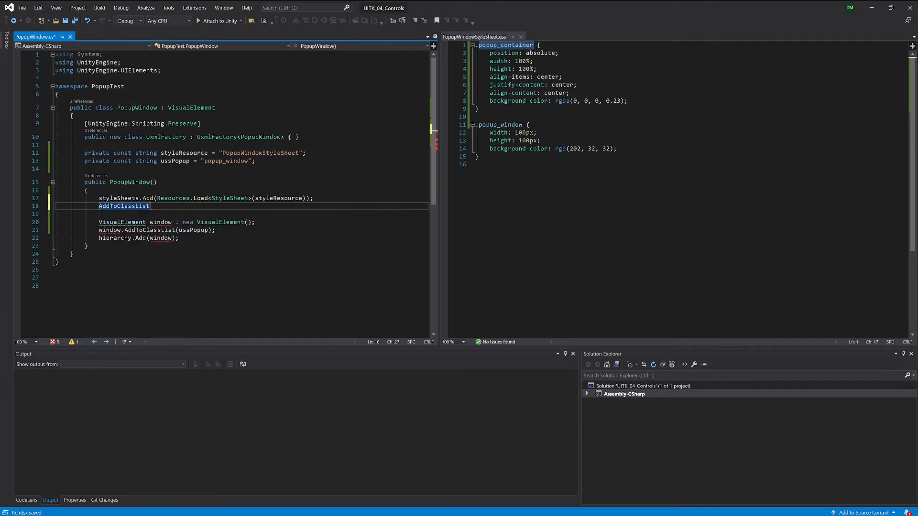
text(())
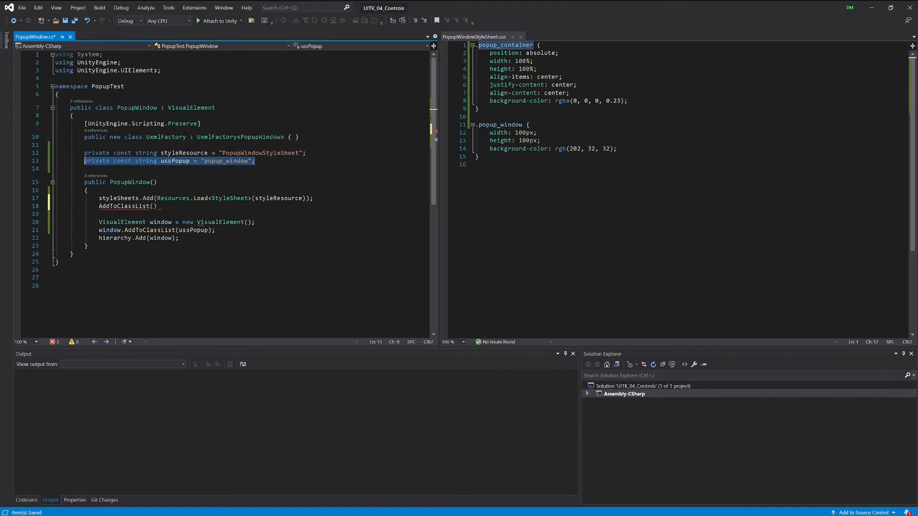
key(Enter)
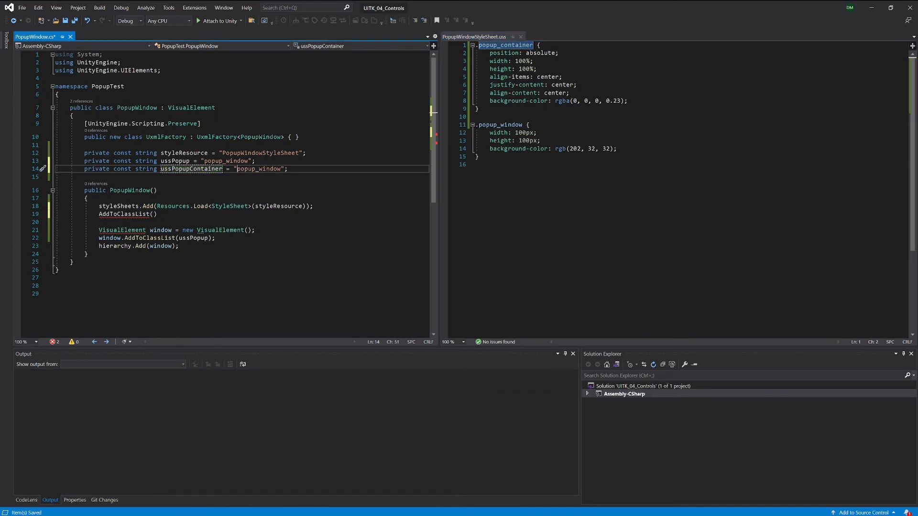
text(popup_container)
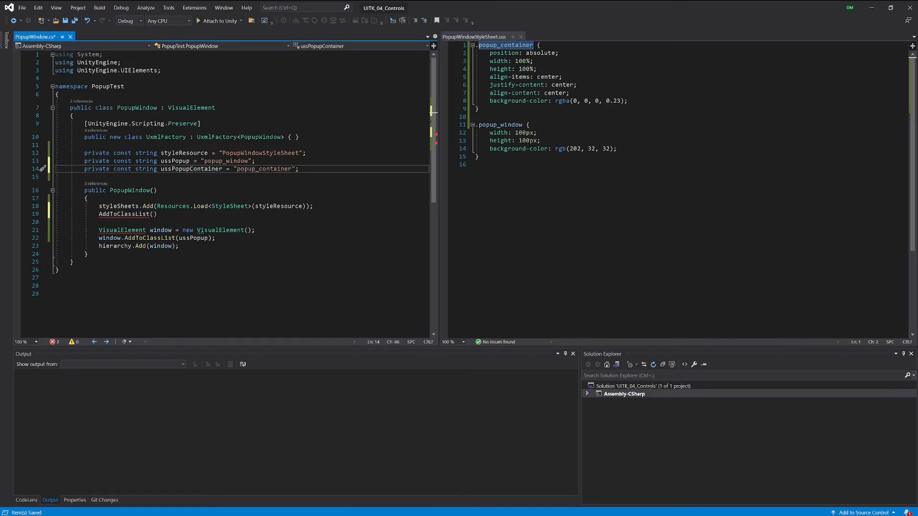
double_click(190, 168)
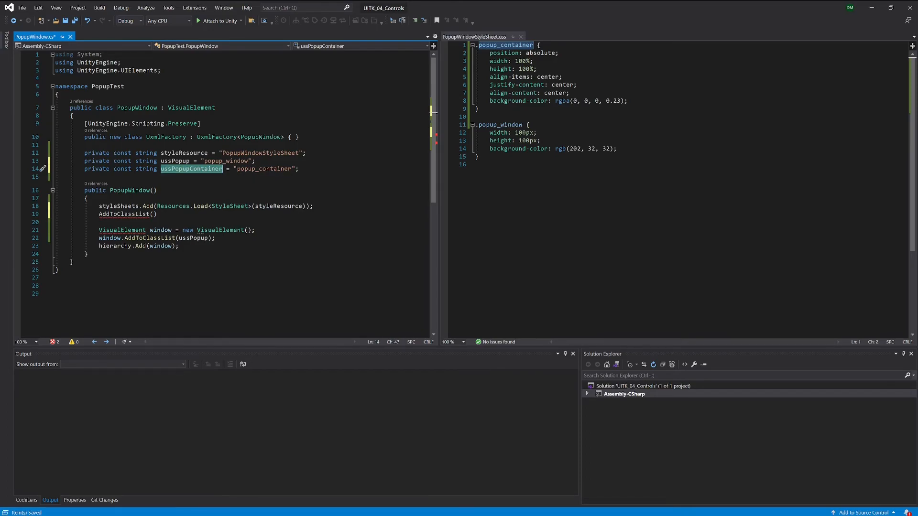
text(ussPopupContainer)
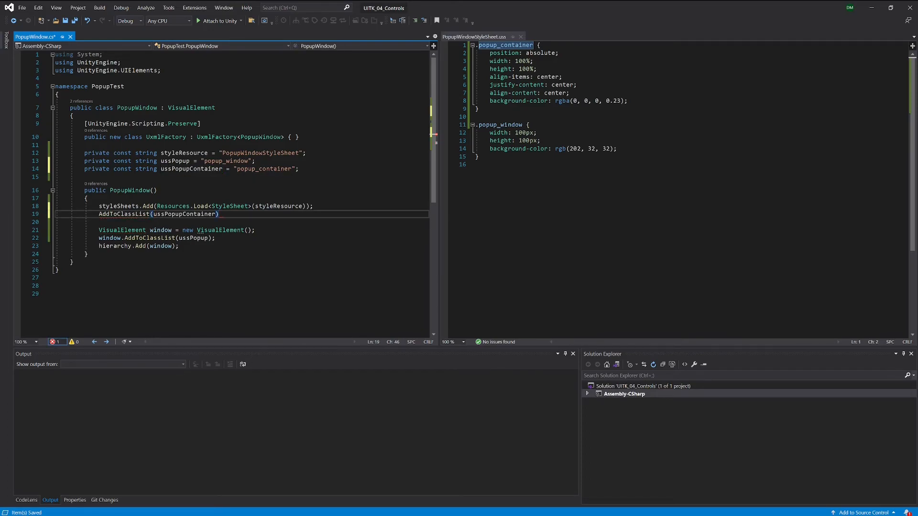
text(;)
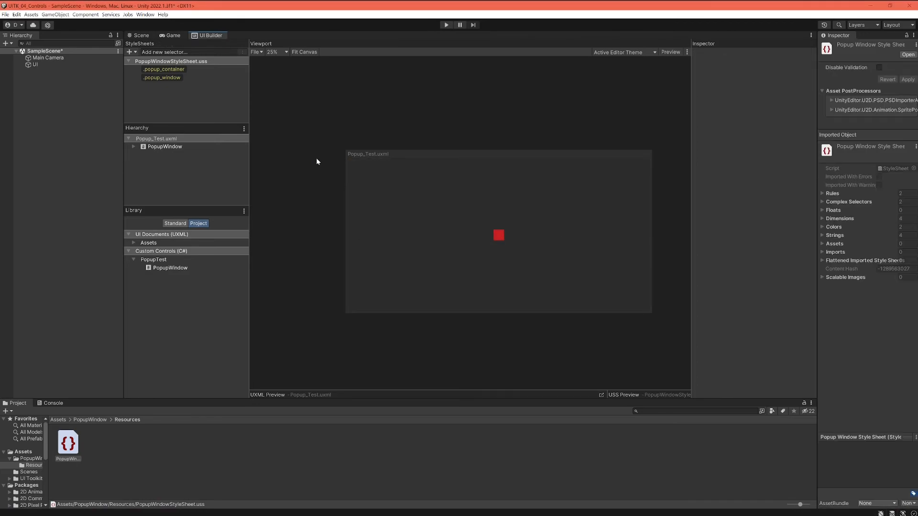
mouse_move(650, 115)
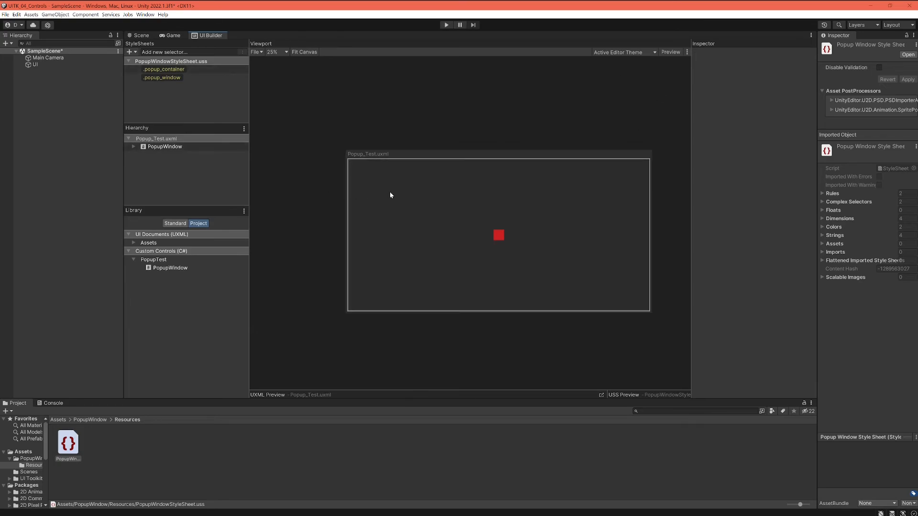
mouse_move(390, 193)
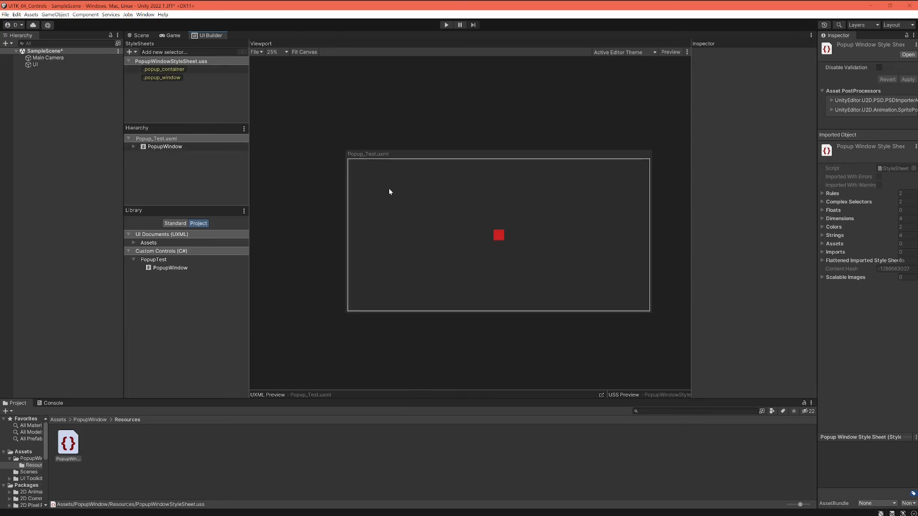
mouse_move(386, 186)
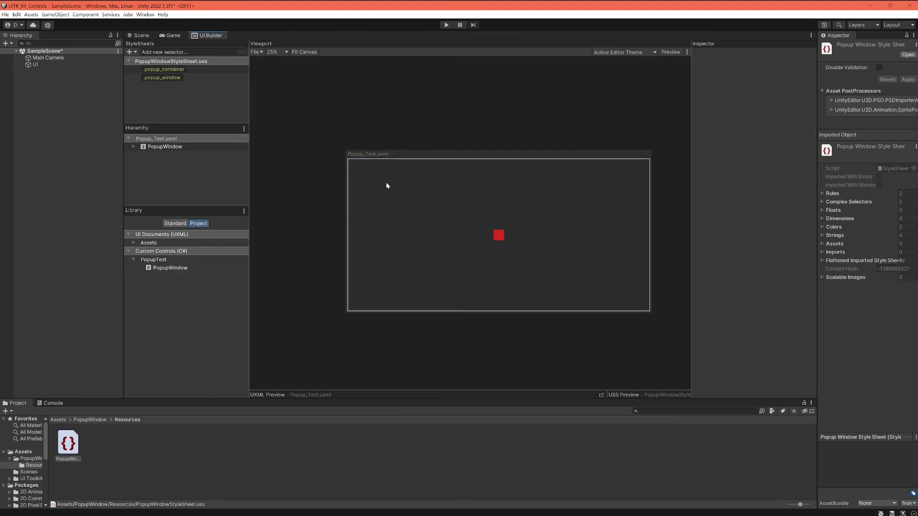
mouse_move(458, 174)
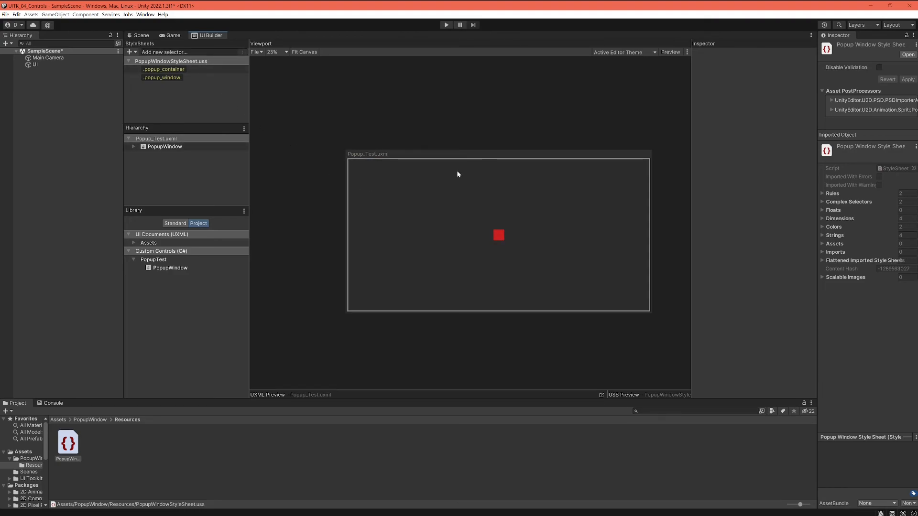
mouse_move(458, 250)
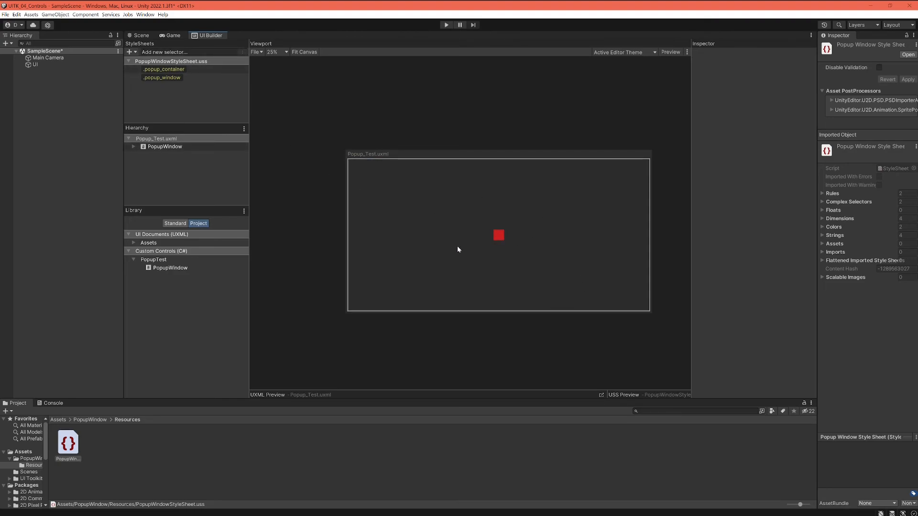
mouse_move(393, 182)
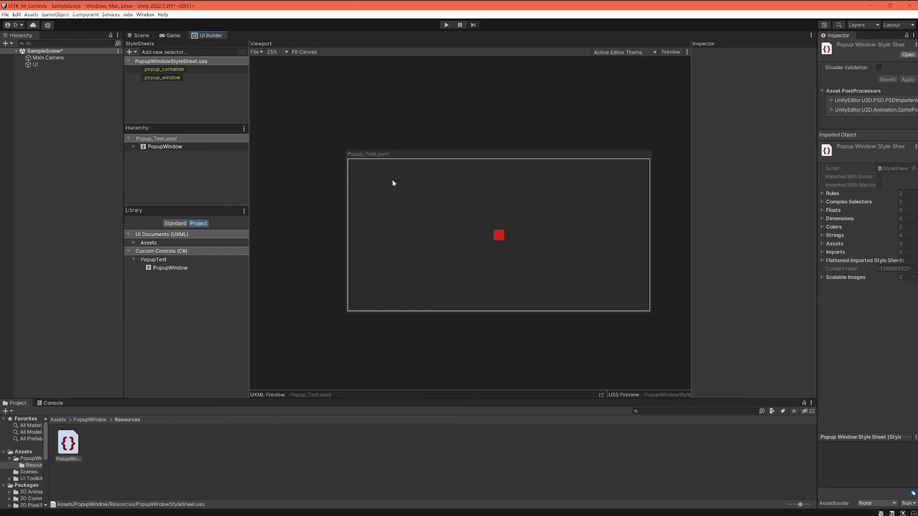
mouse_move(455, 217)
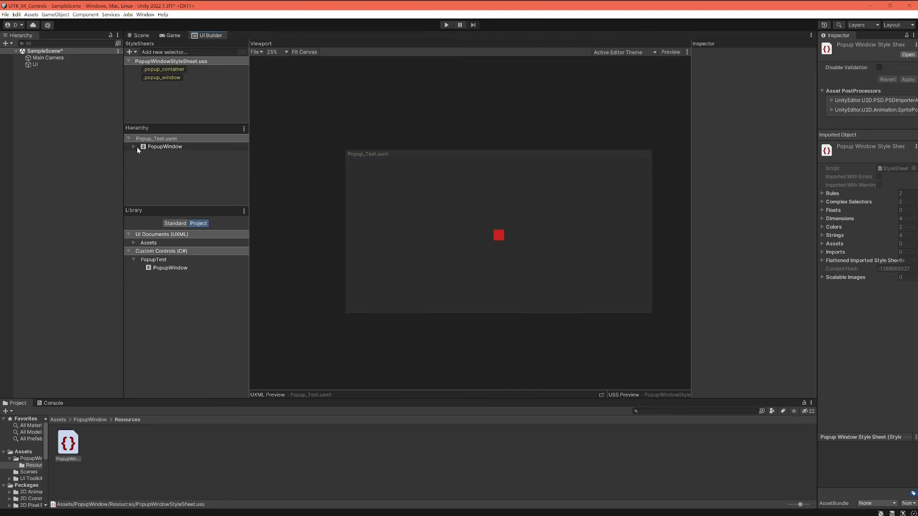
Step: Expand PopupWindow in the Hierarchy and inspect its red popup_window child box
click(134, 146)
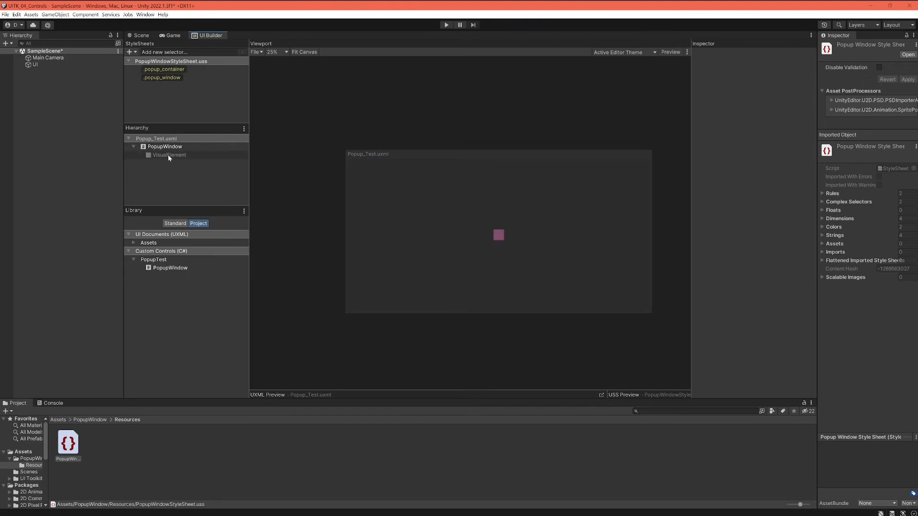
click(168, 155)
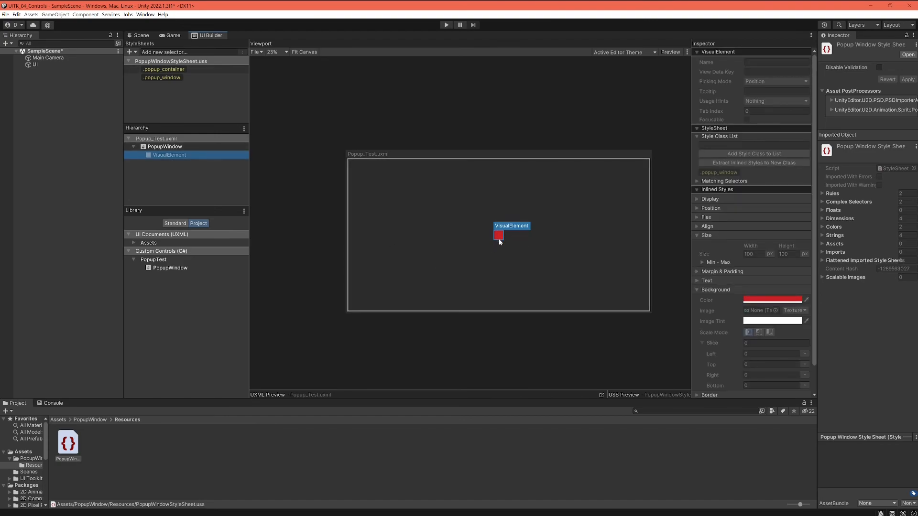
mouse_move(538, 231)
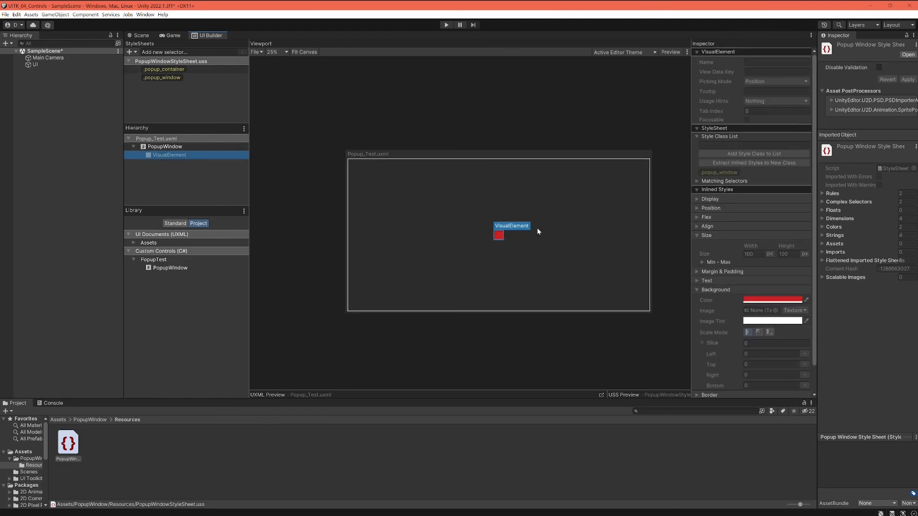
mouse_move(468, 240)
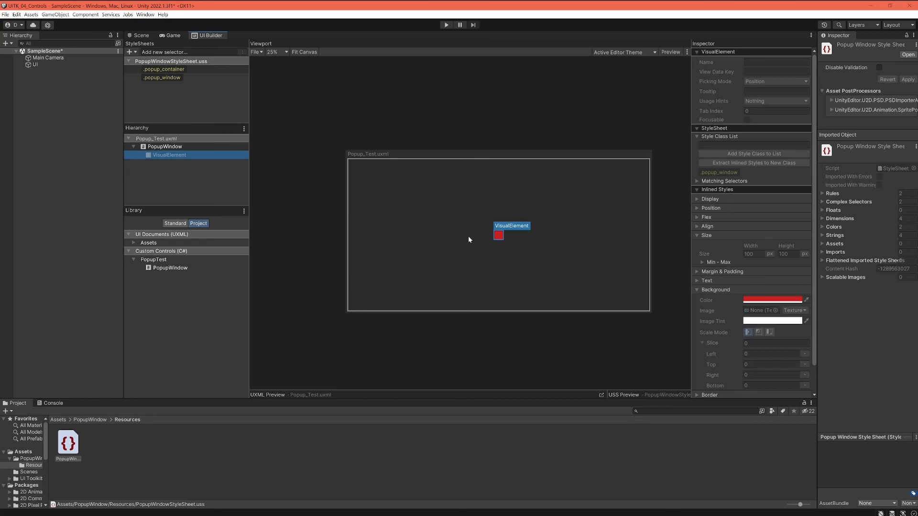
mouse_move(468, 237)
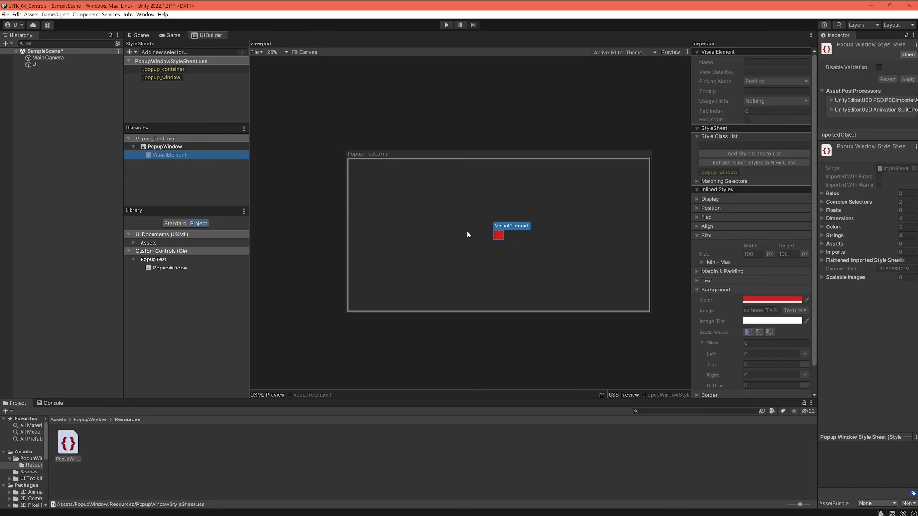
click(164, 146)
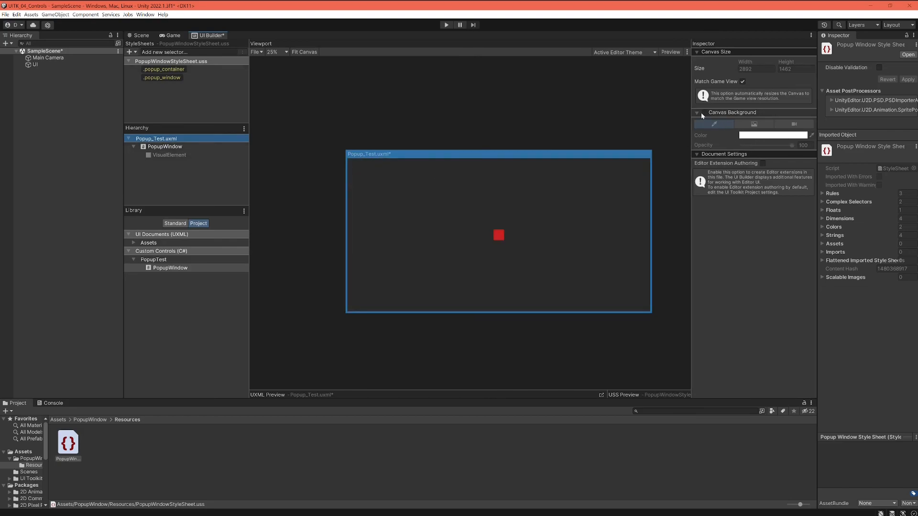
Step: Enable the light Canvas Background and set the .popup_container background colour alpha to 126
click(697, 112)
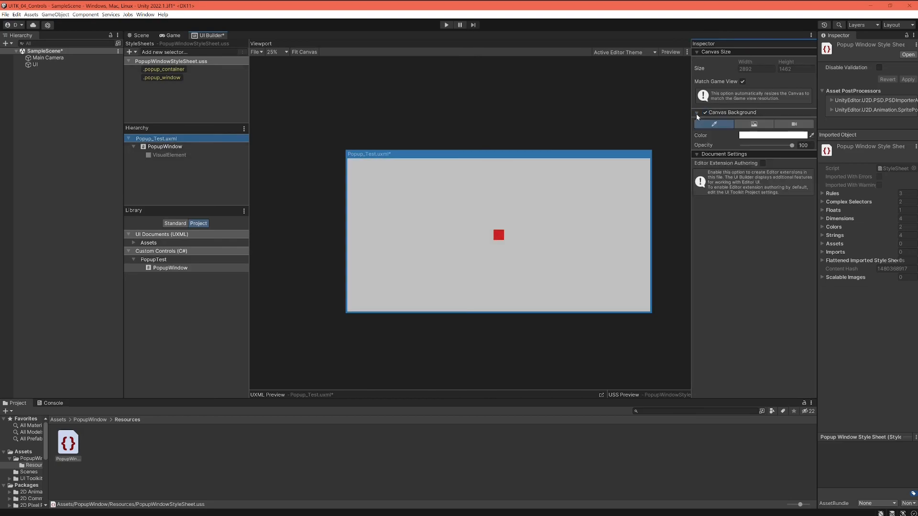
click(165, 146)
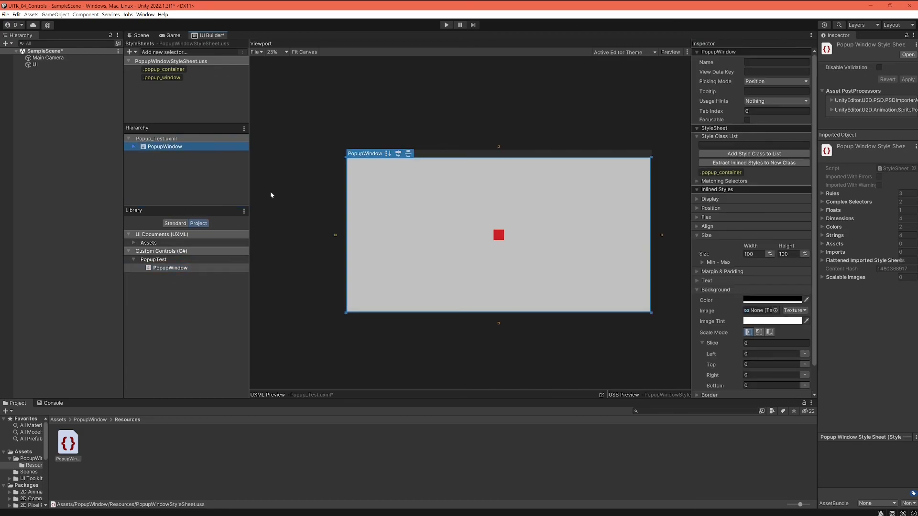
mouse_move(254, 121)
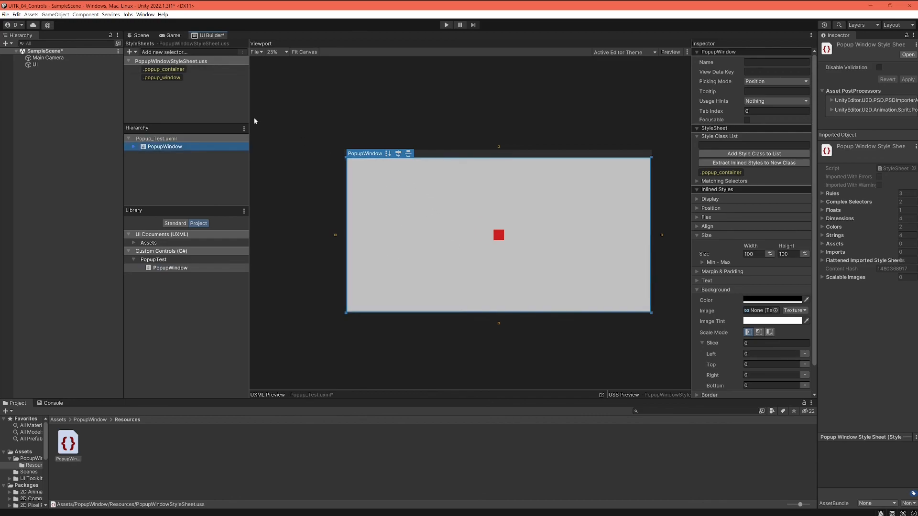
click(164, 68)
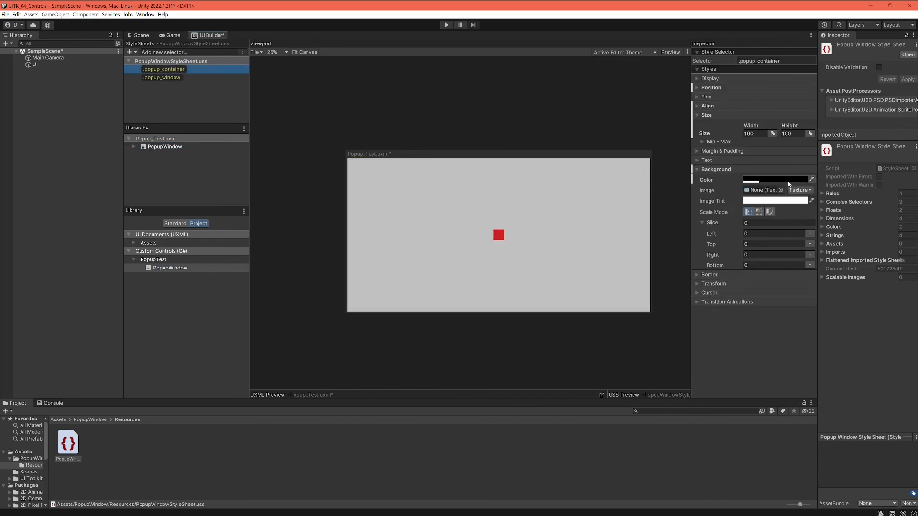
click(764, 179)
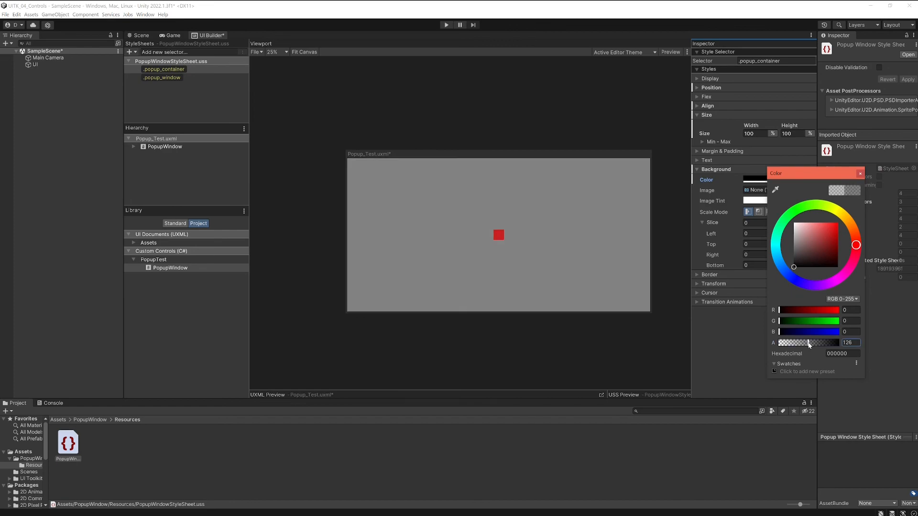
mouse_move(836, 180)
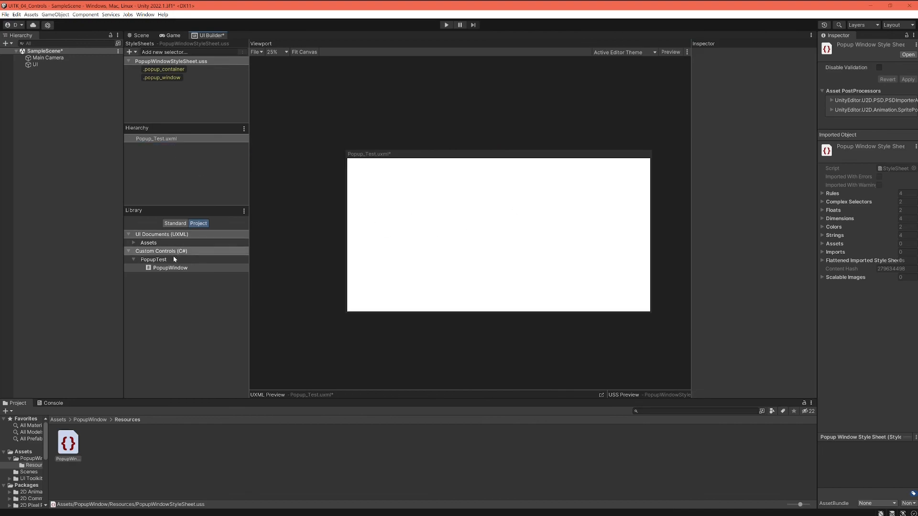
click(170, 268)
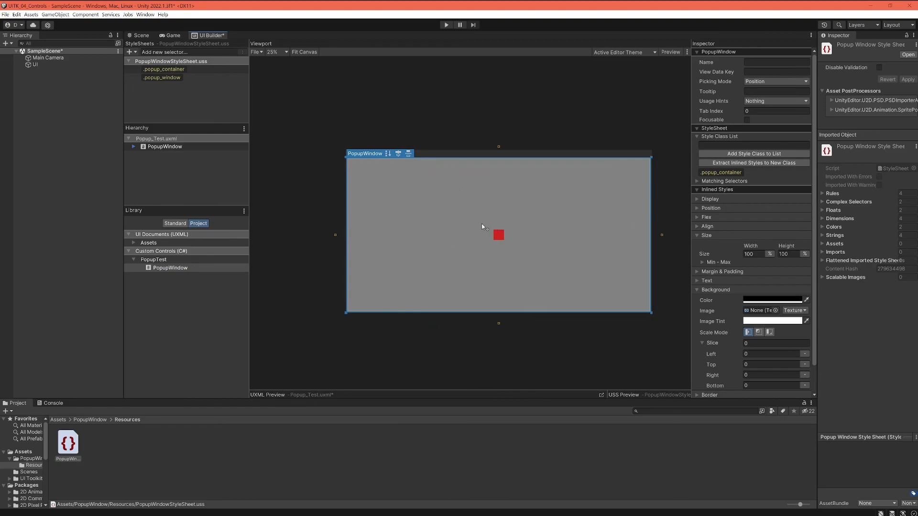
mouse_move(380, 221)
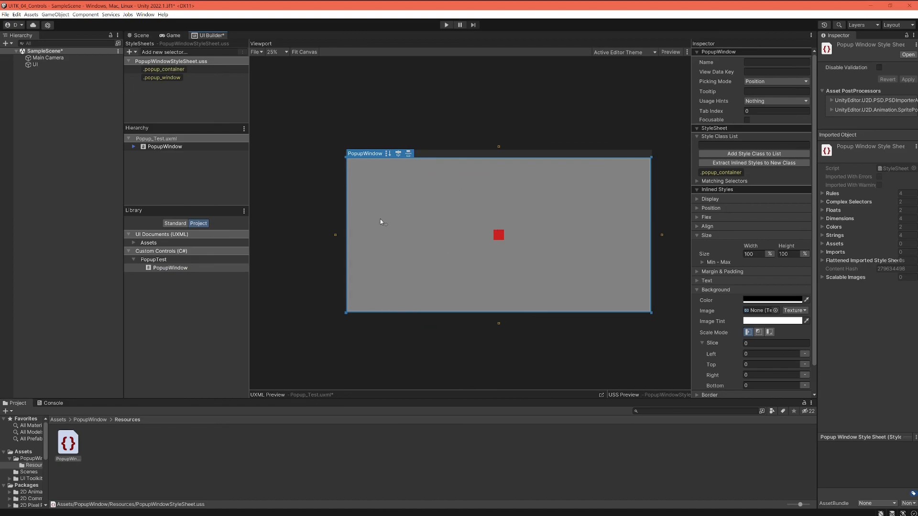
mouse_move(396, 206)
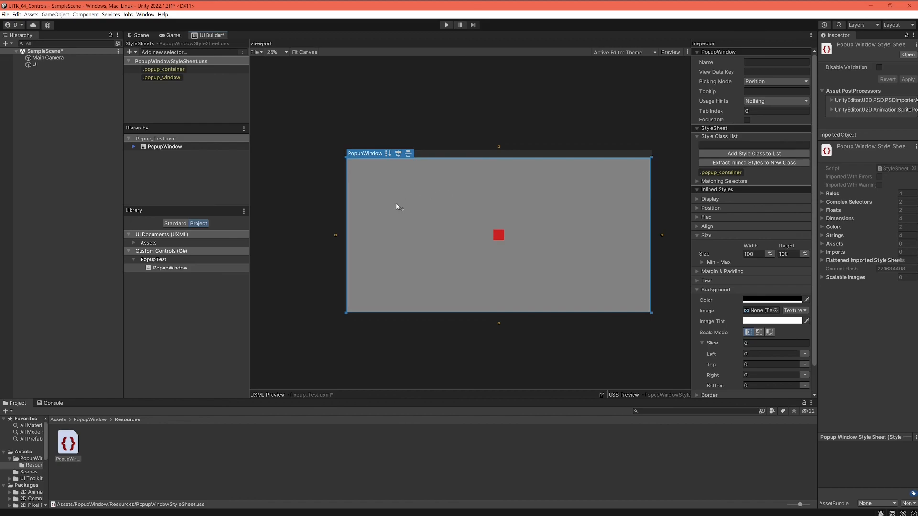
mouse_move(400, 180)
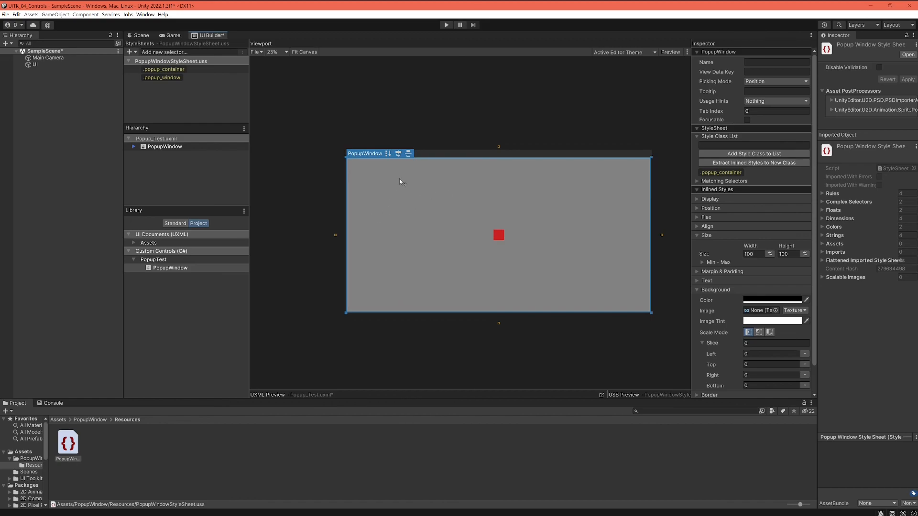
mouse_move(408, 209)
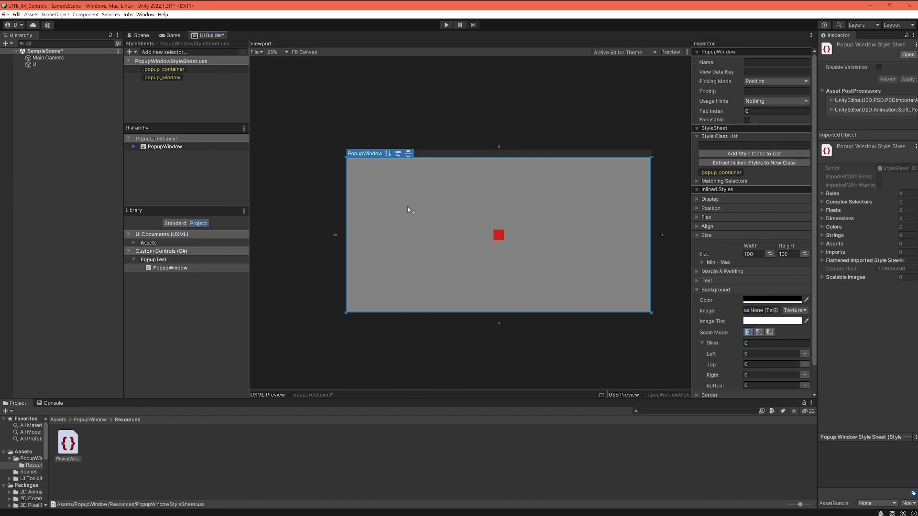